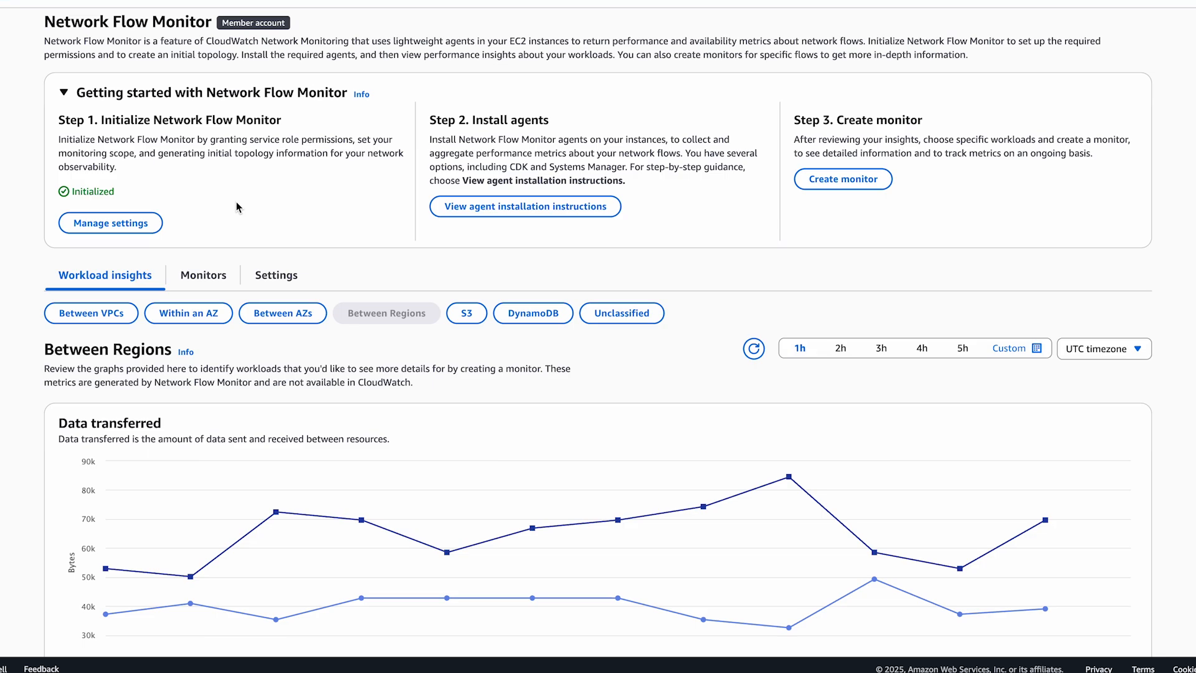
pyautogui.scroll(-3)
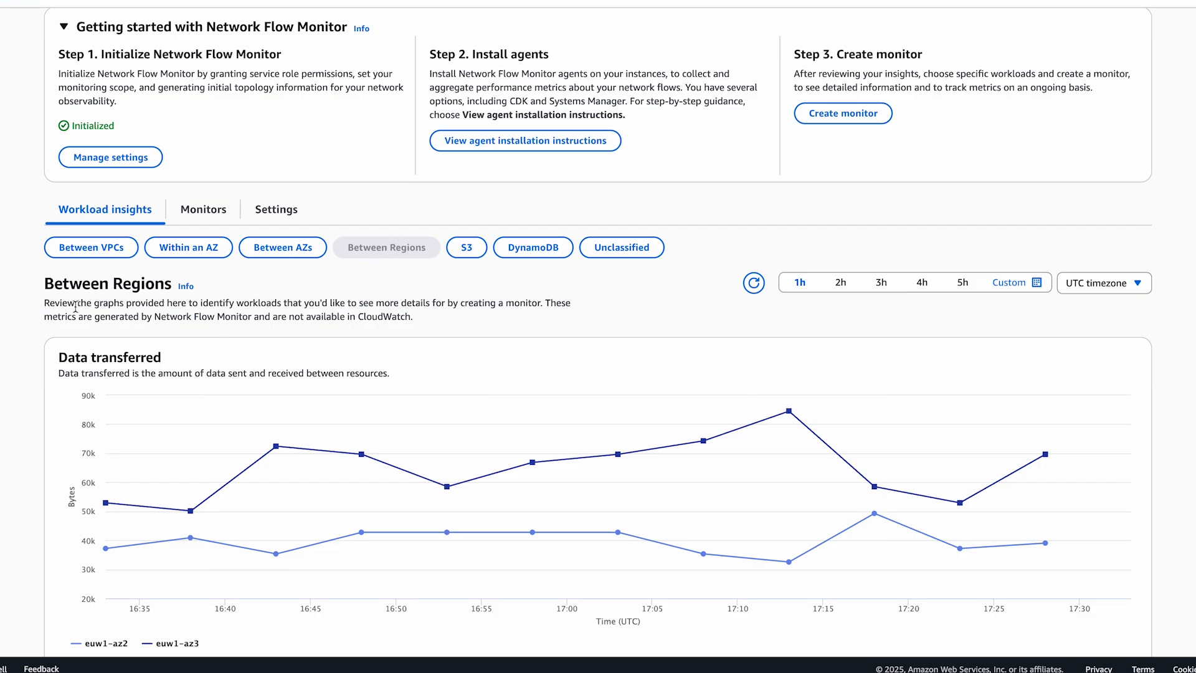
pyautogui.scroll(-3)
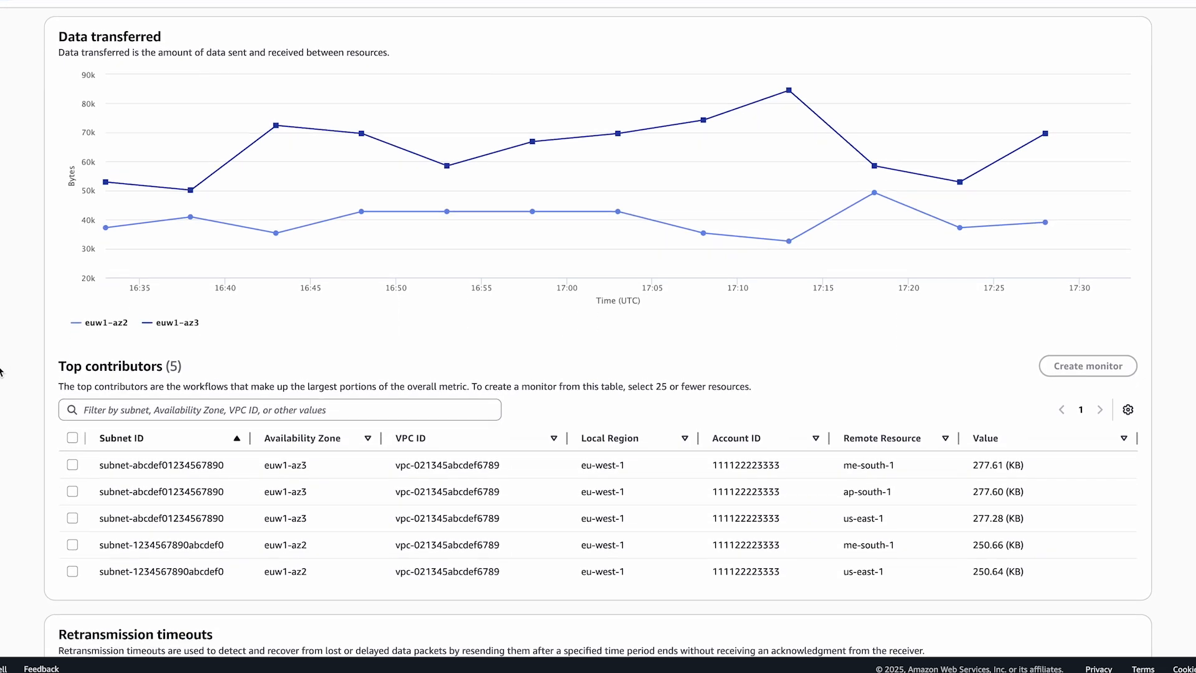
pyautogui.scroll(-3)
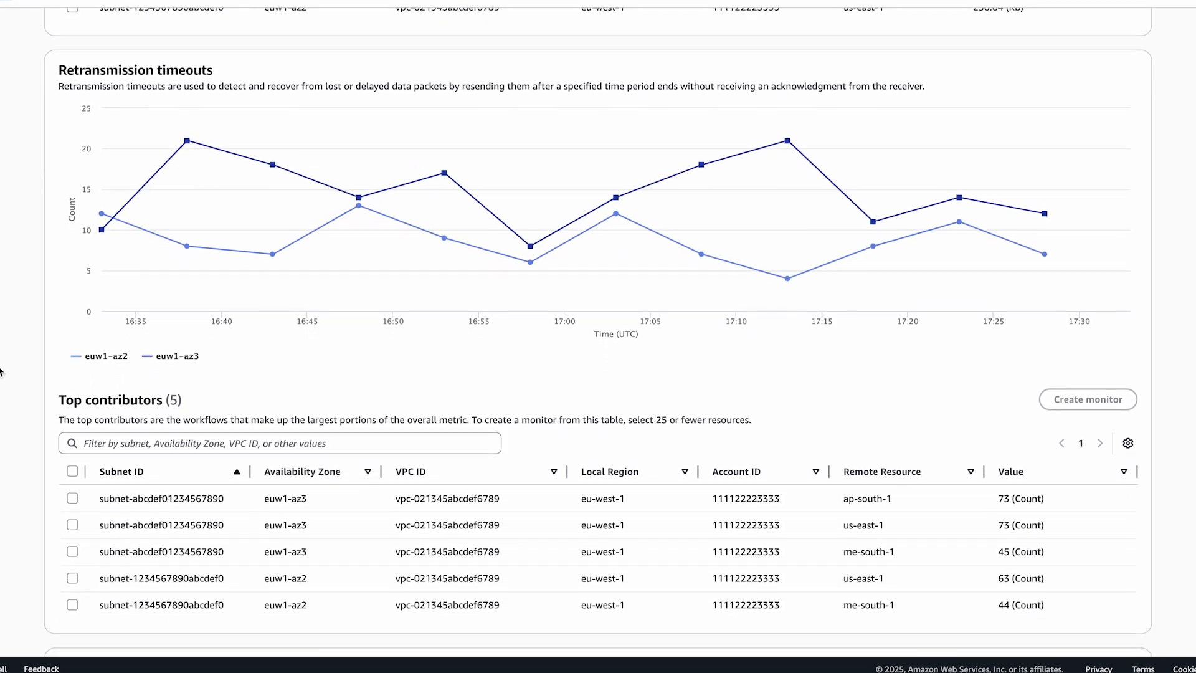
pyautogui.scroll(-3)
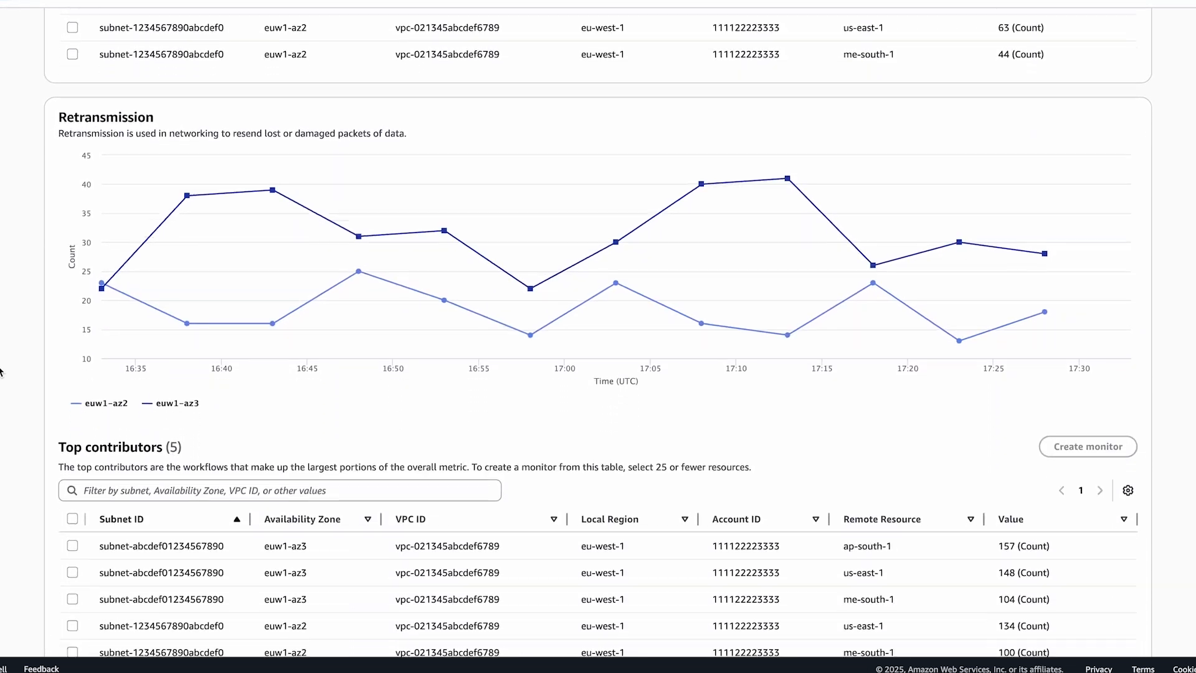
pyautogui.scroll(-3)
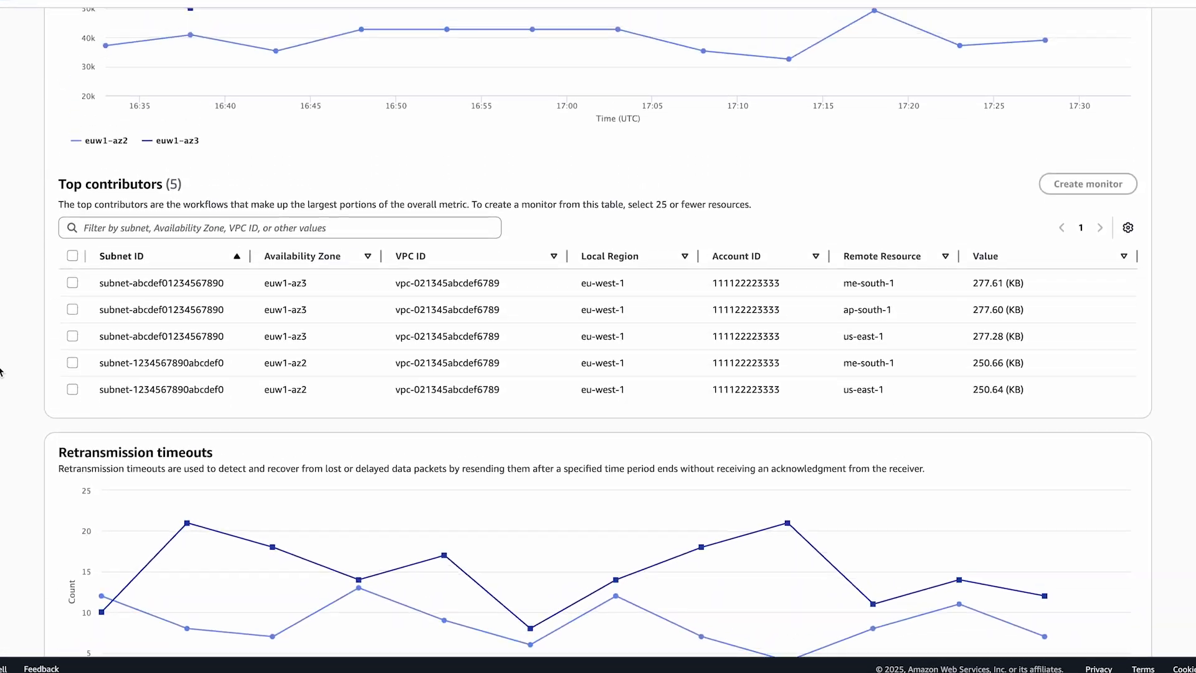
pyautogui.scroll(3)
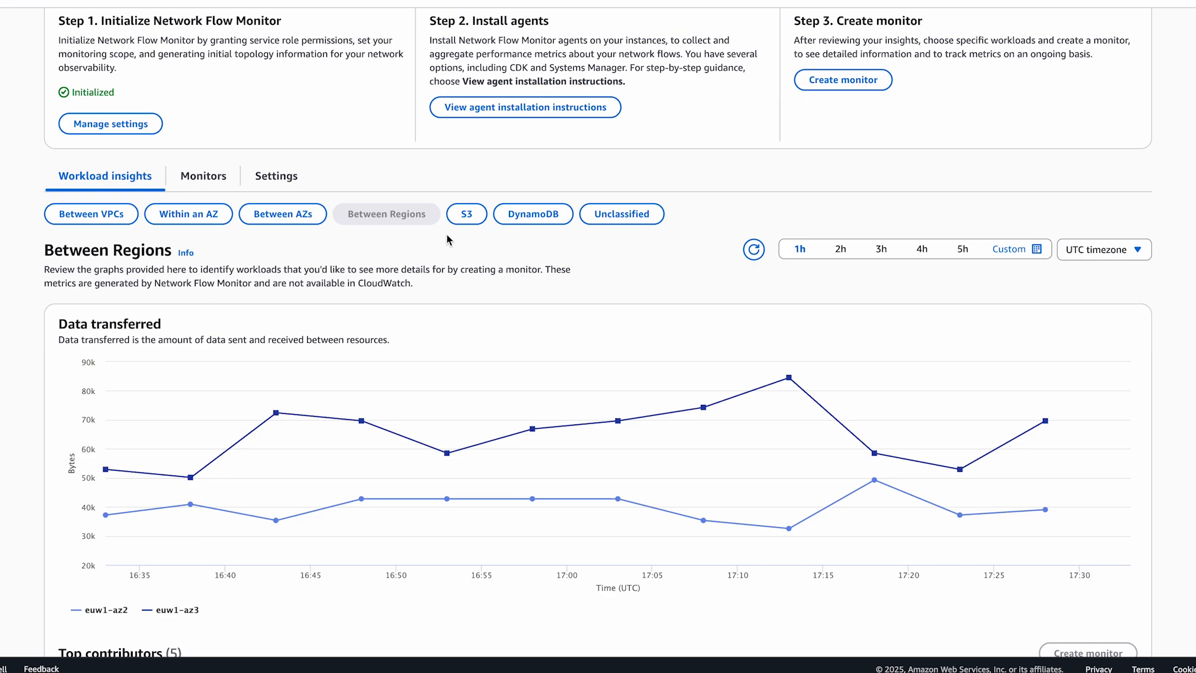
pyautogui.moveTo(532, 214)
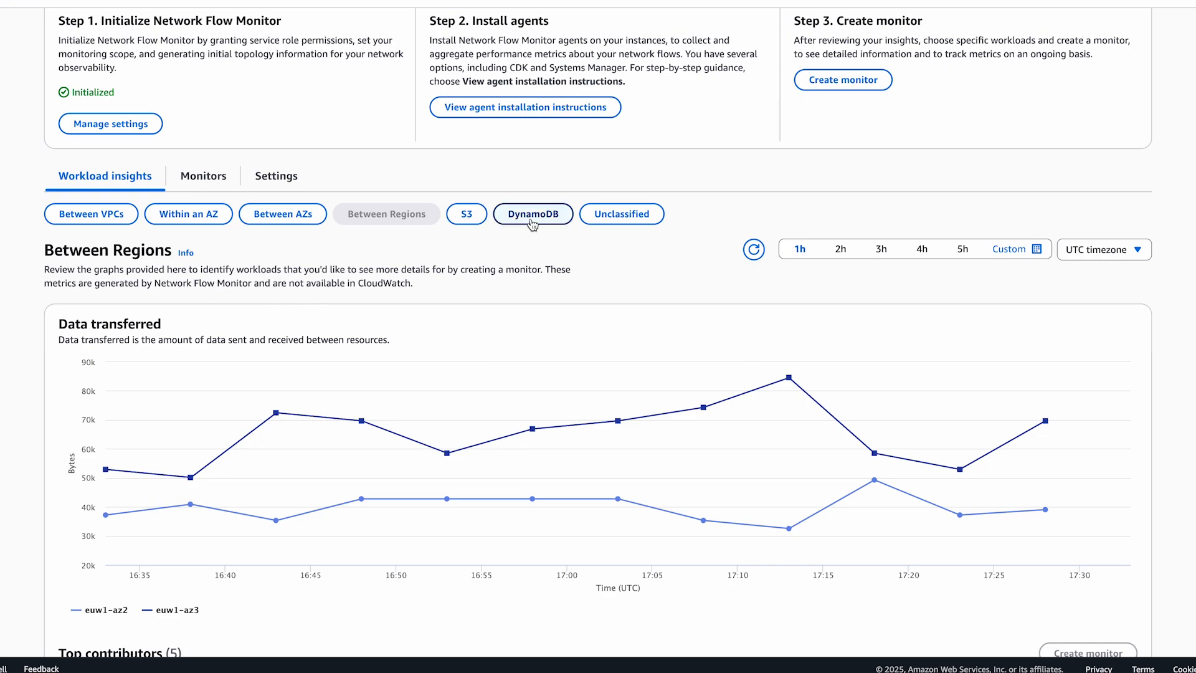
pyautogui.moveTo(530, 254)
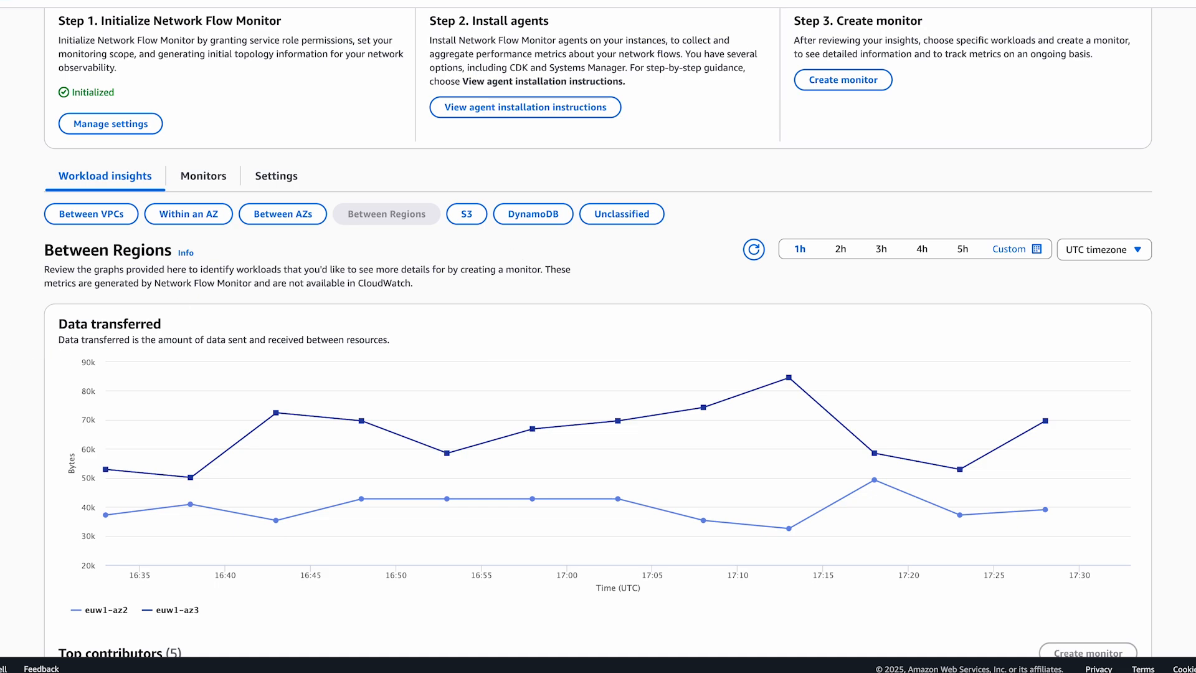
pyautogui.scroll(-3)
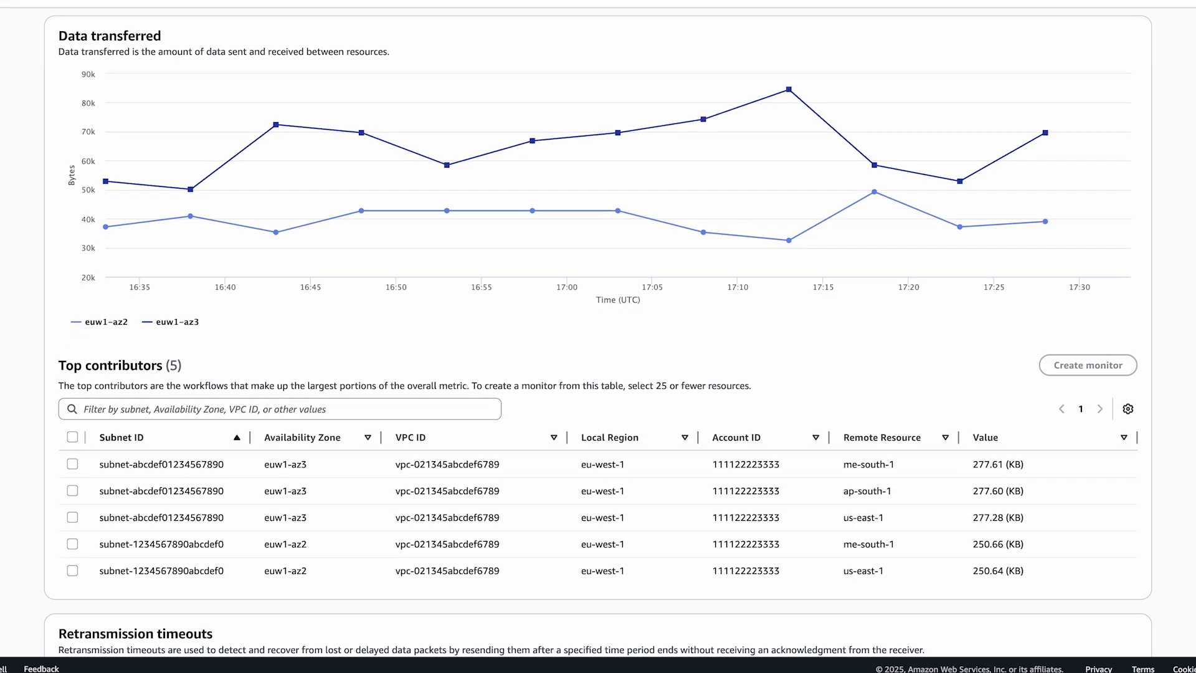
pyautogui.moveTo(9, 454)
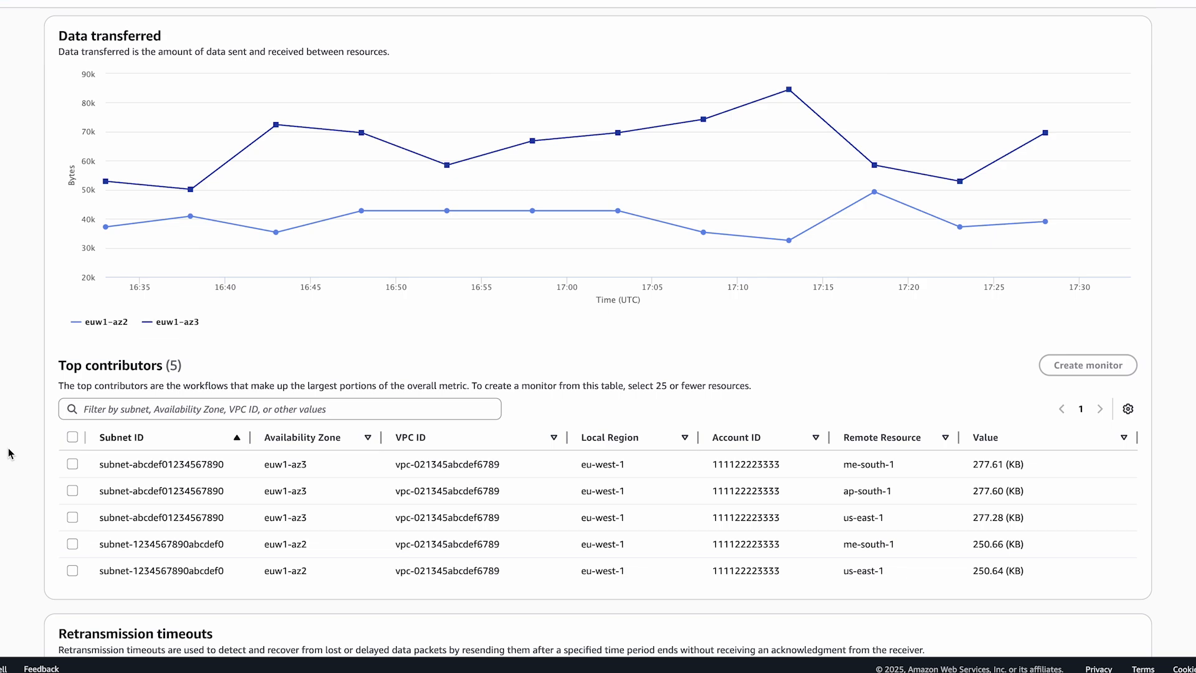
pyautogui.moveTo(131, 540)
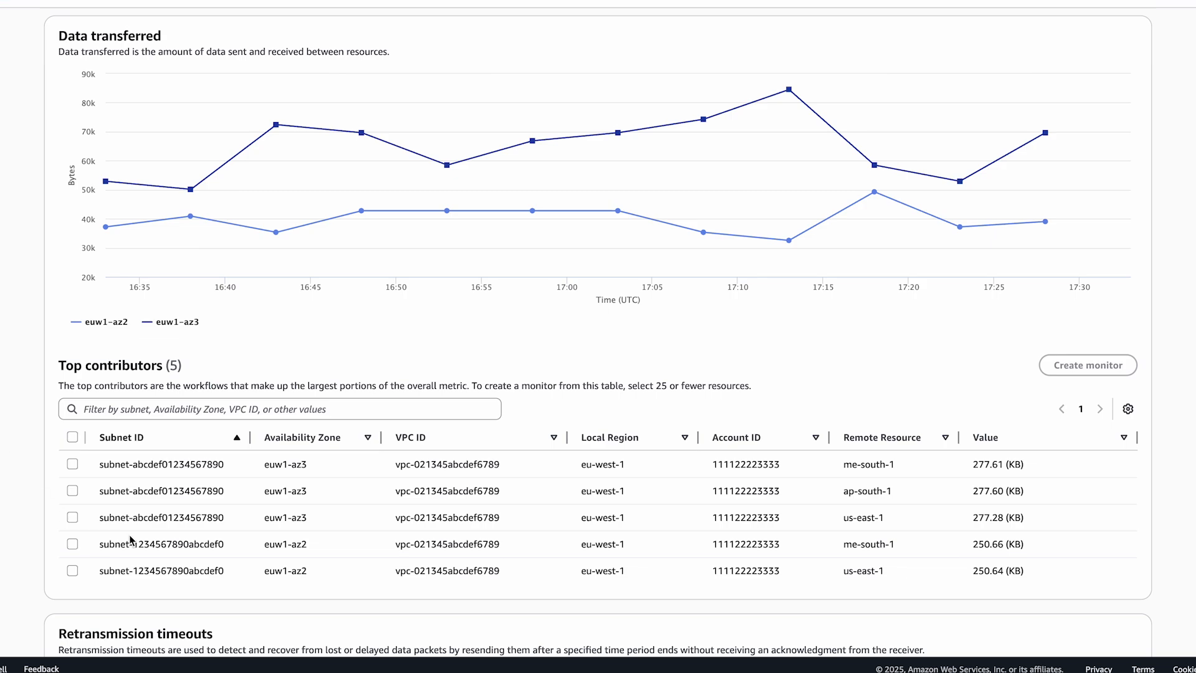
pyautogui.doubleClick(176, 517)
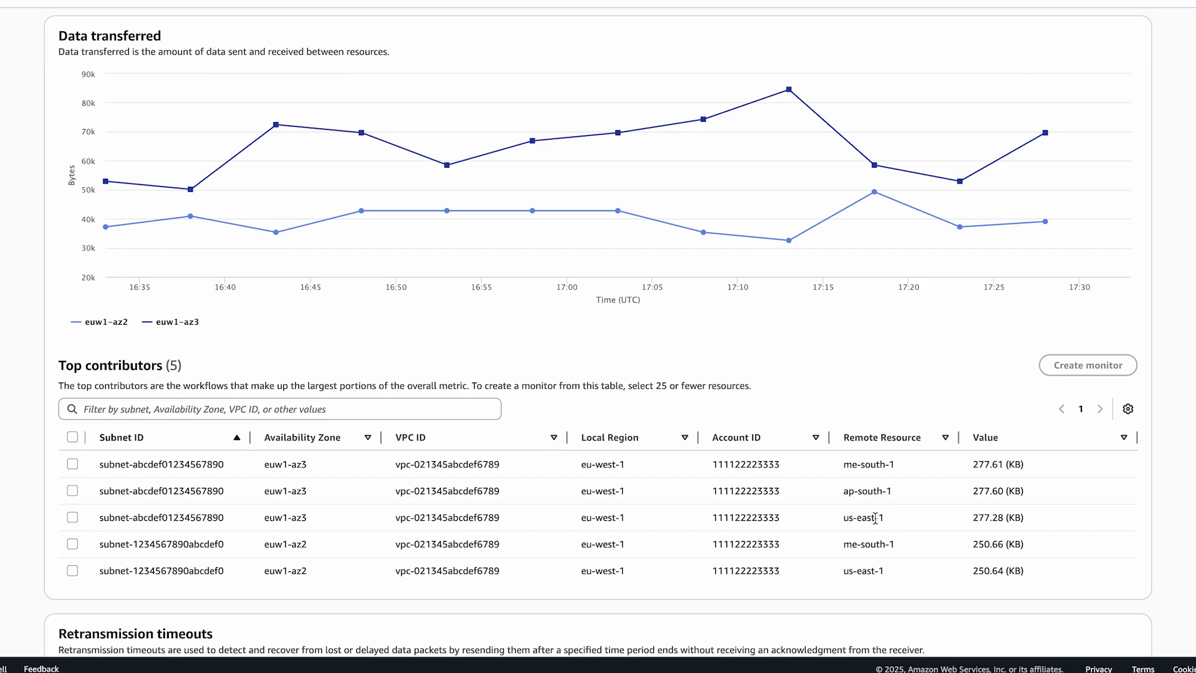
pyautogui.click(72, 518)
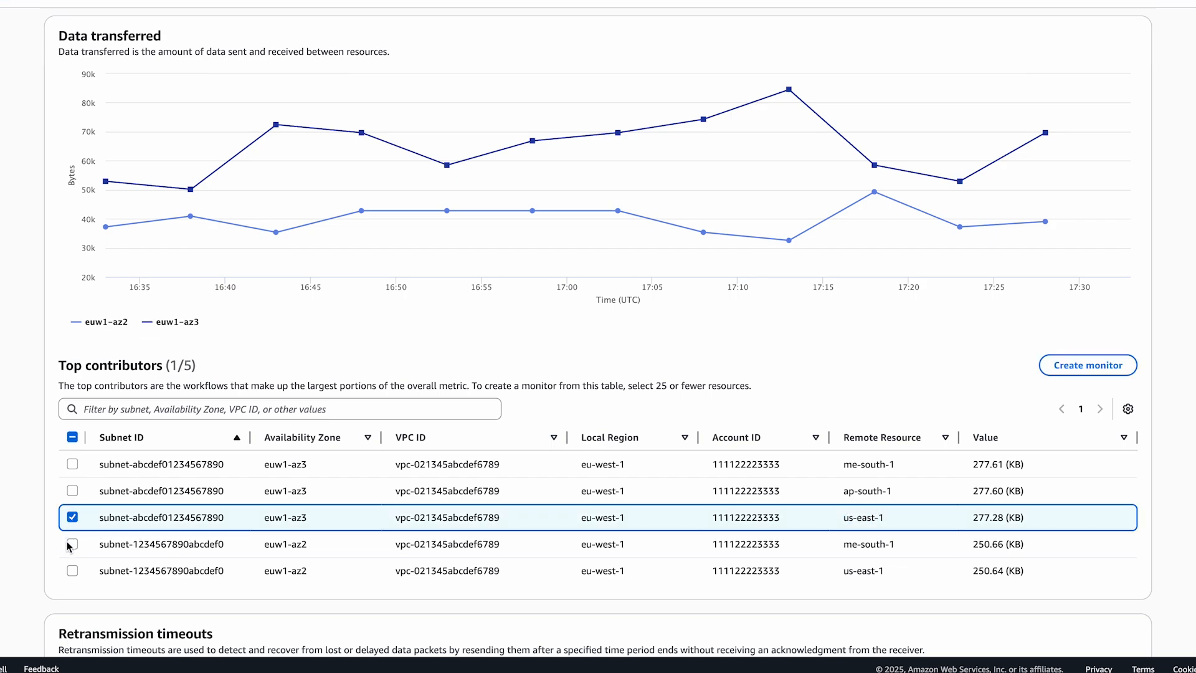
pyautogui.click(72, 571)
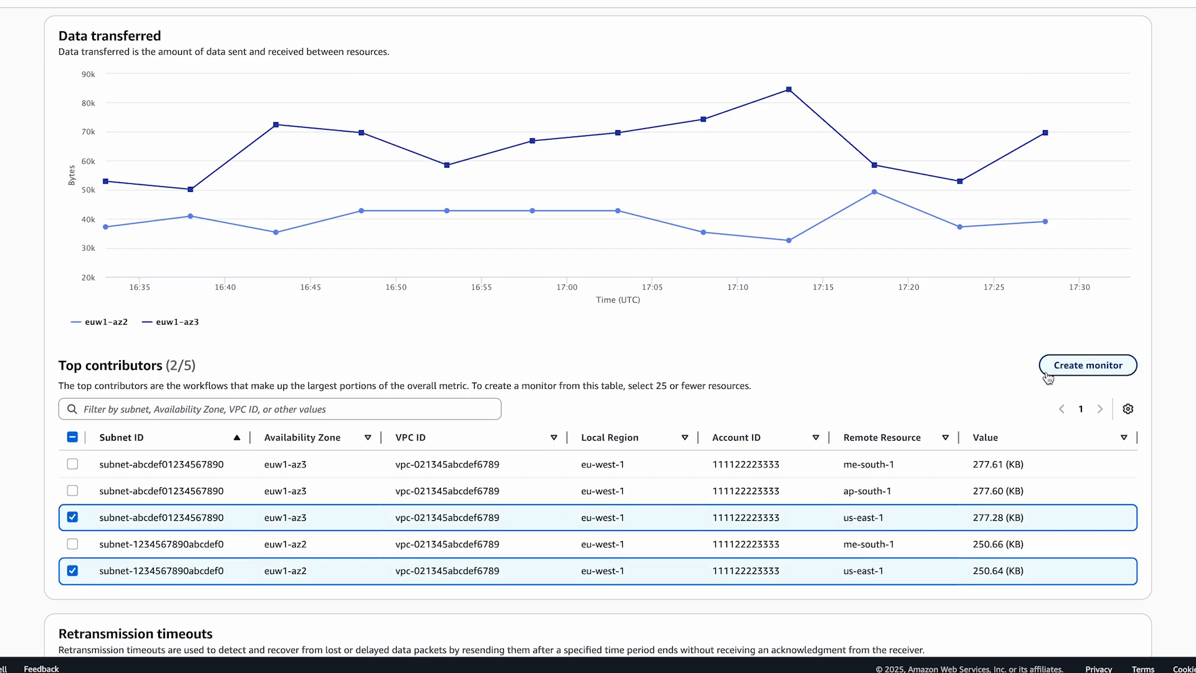
# Step: Create a monitor named Monitor-1 for the two selected flows
pyautogui.click(1087, 365)
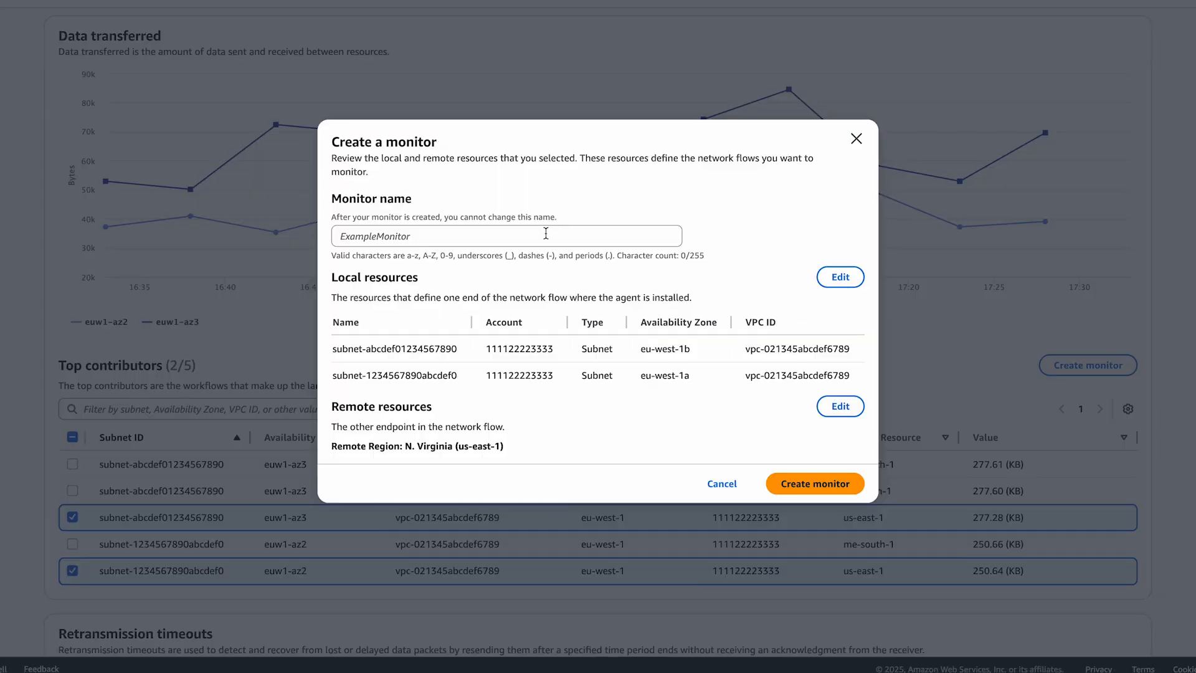
pyautogui.write('Monitor')
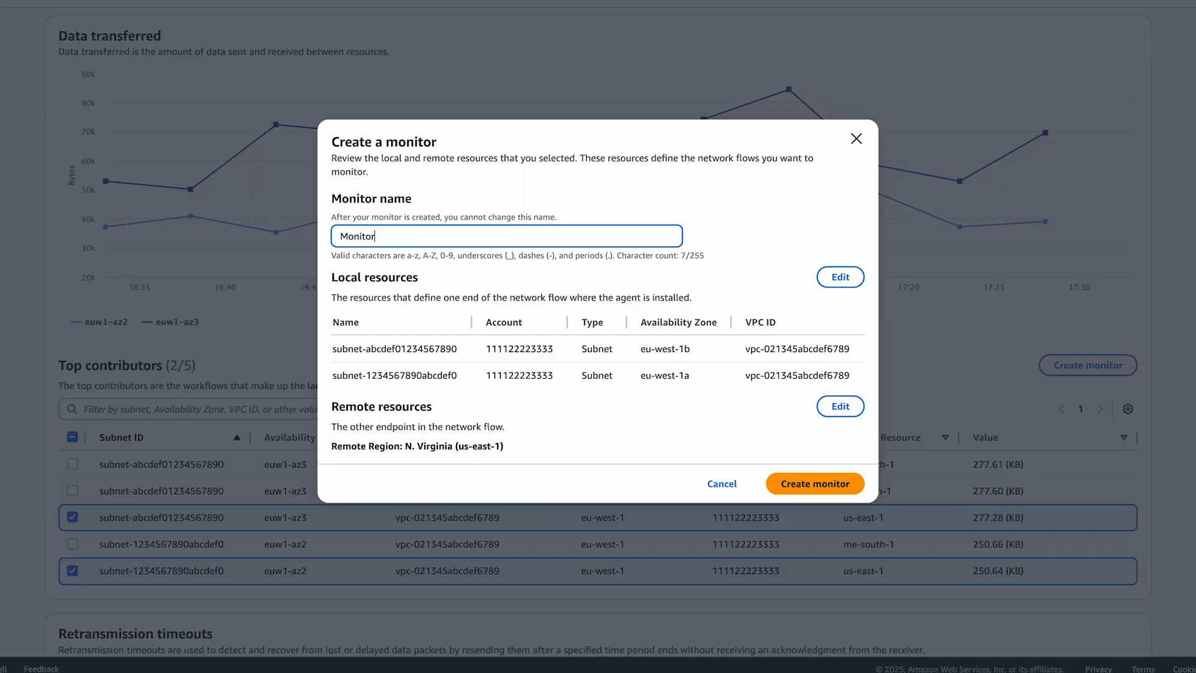
pyautogui.write('-1')
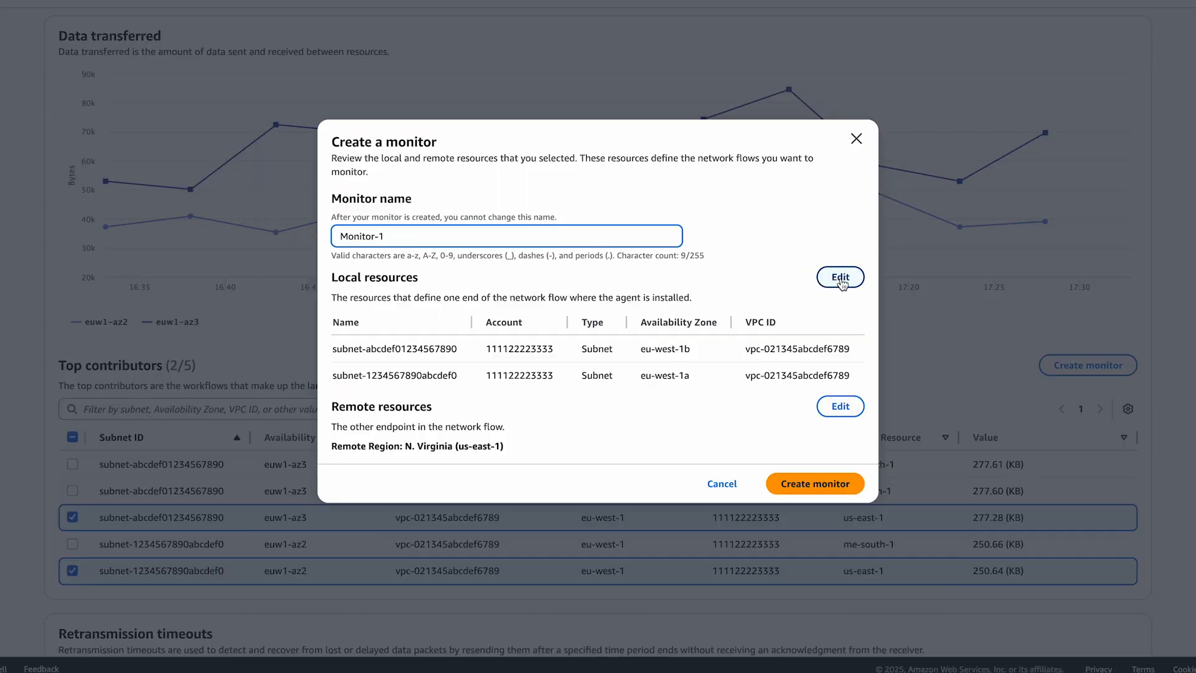
pyautogui.moveTo(840, 406)
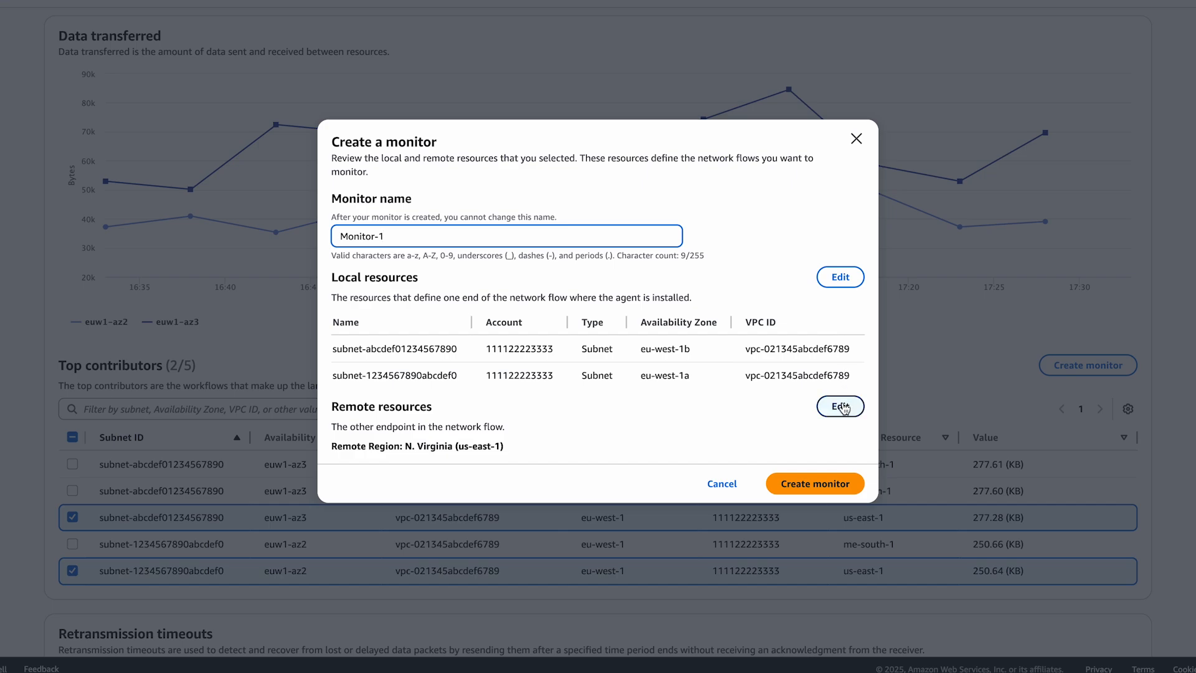
pyautogui.moveTo(679, 420)
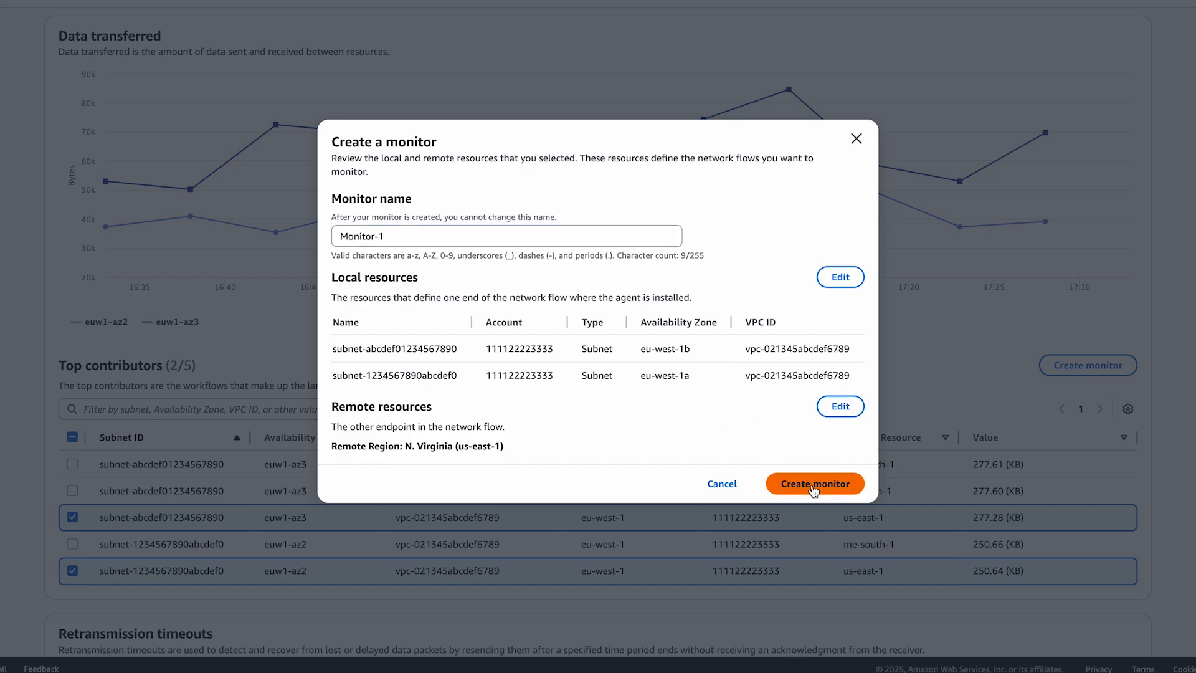
pyautogui.click(814, 483)
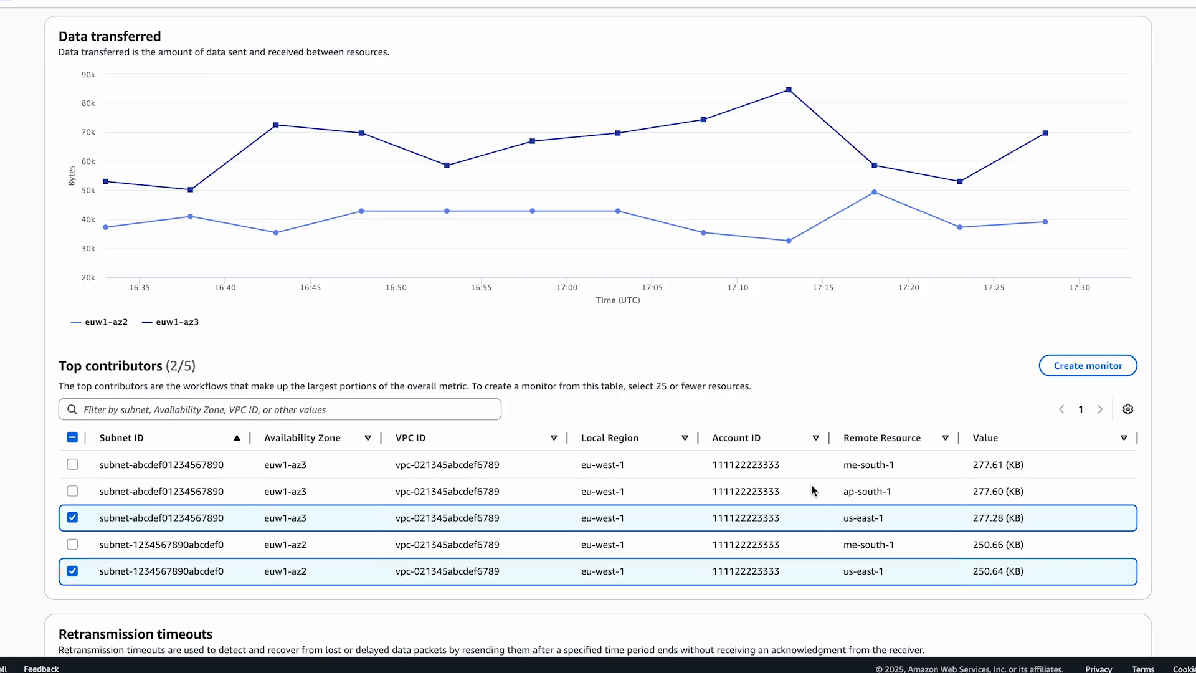
pyautogui.click(1086, 365)
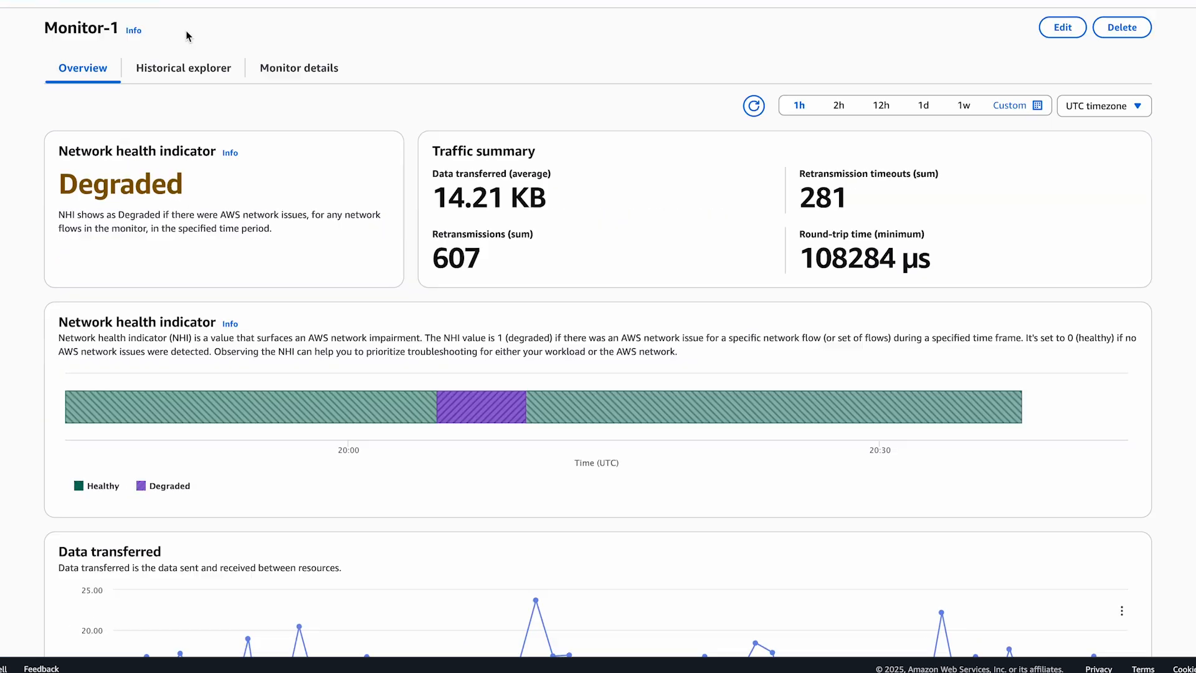
pyautogui.moveTo(178, 42)
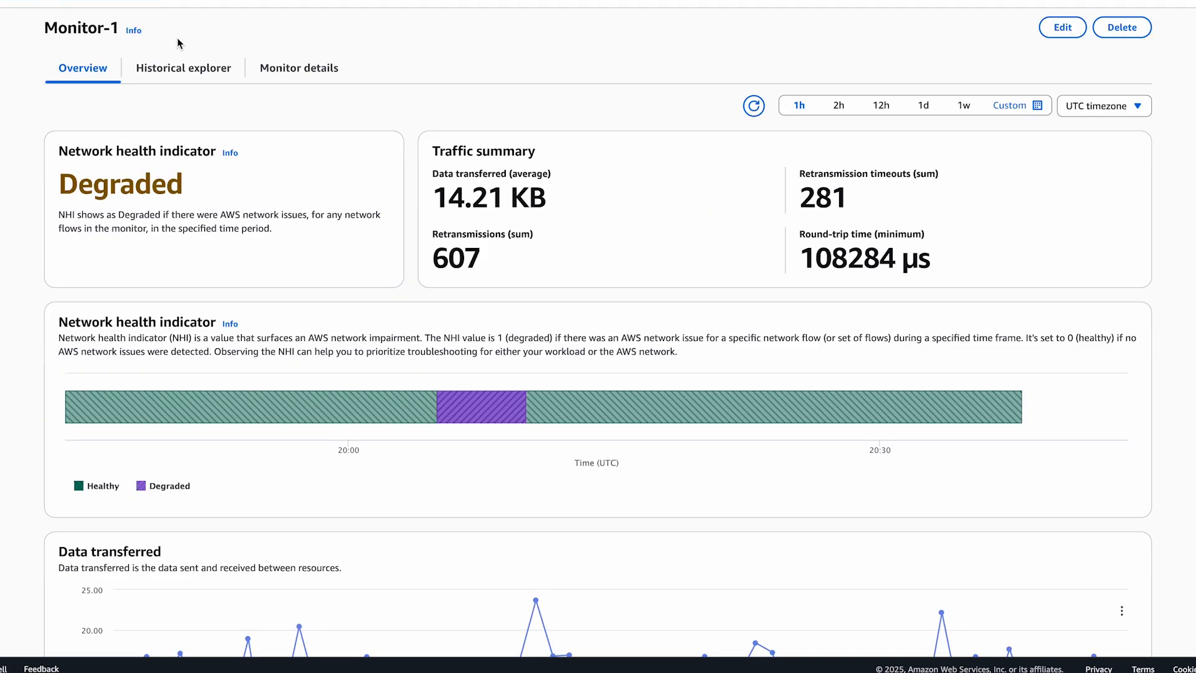
pyautogui.scroll(-3)
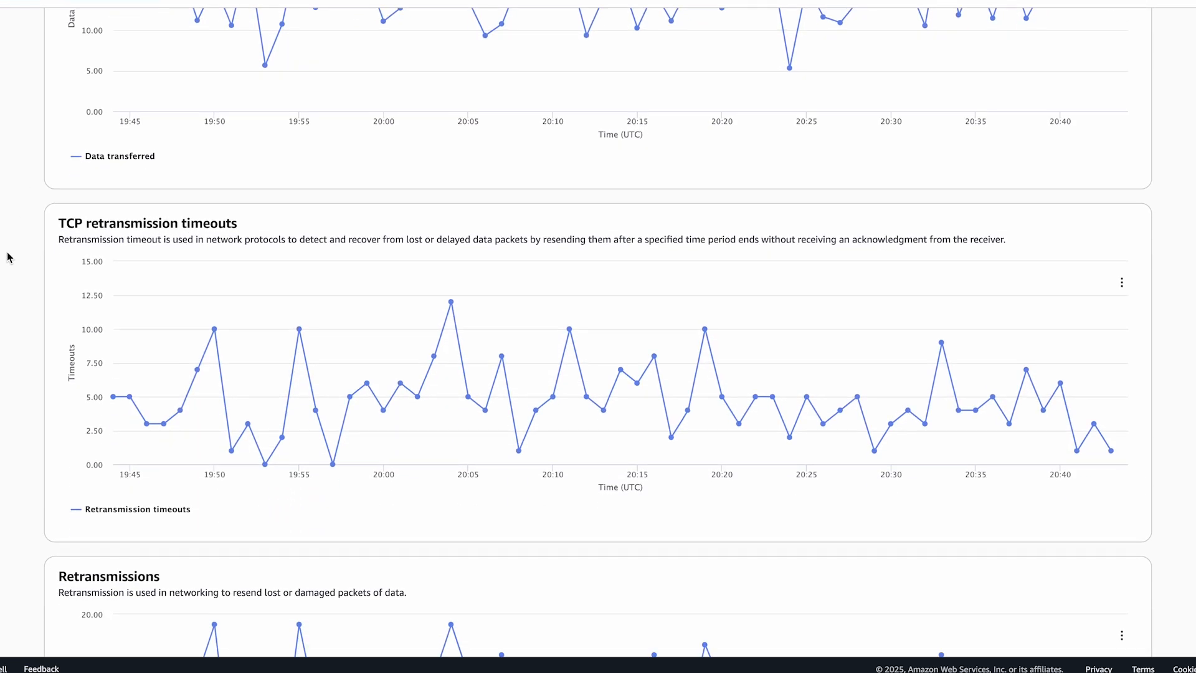
pyautogui.scroll(-3)
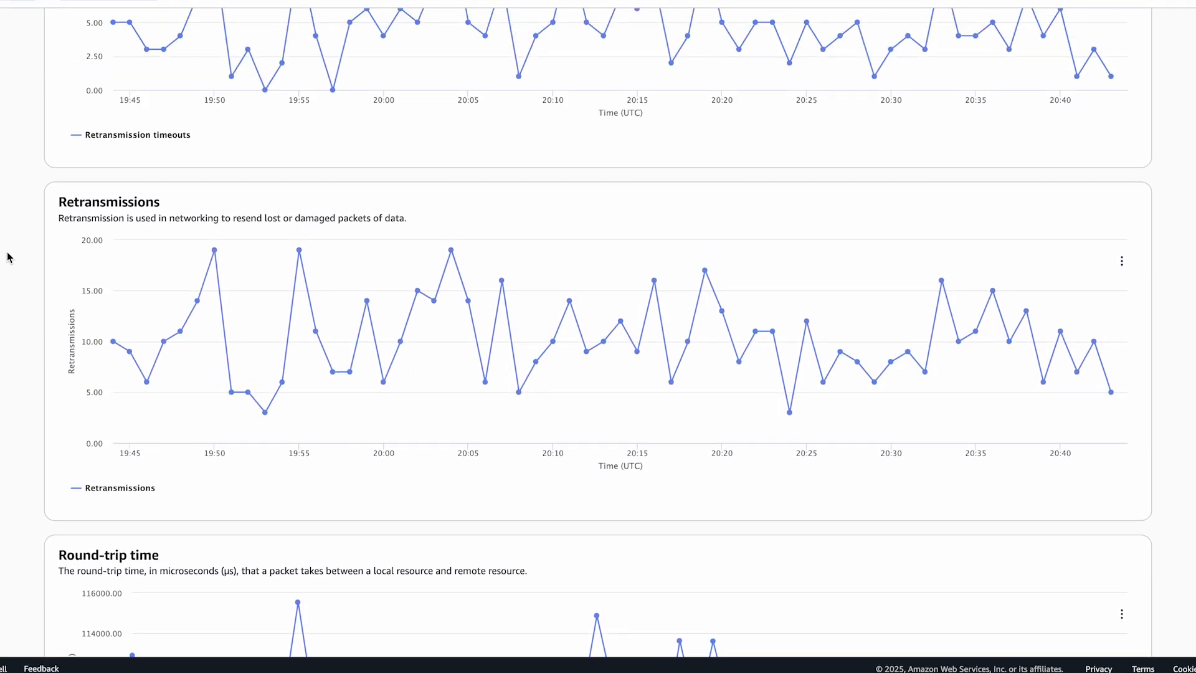
pyautogui.scroll(3)
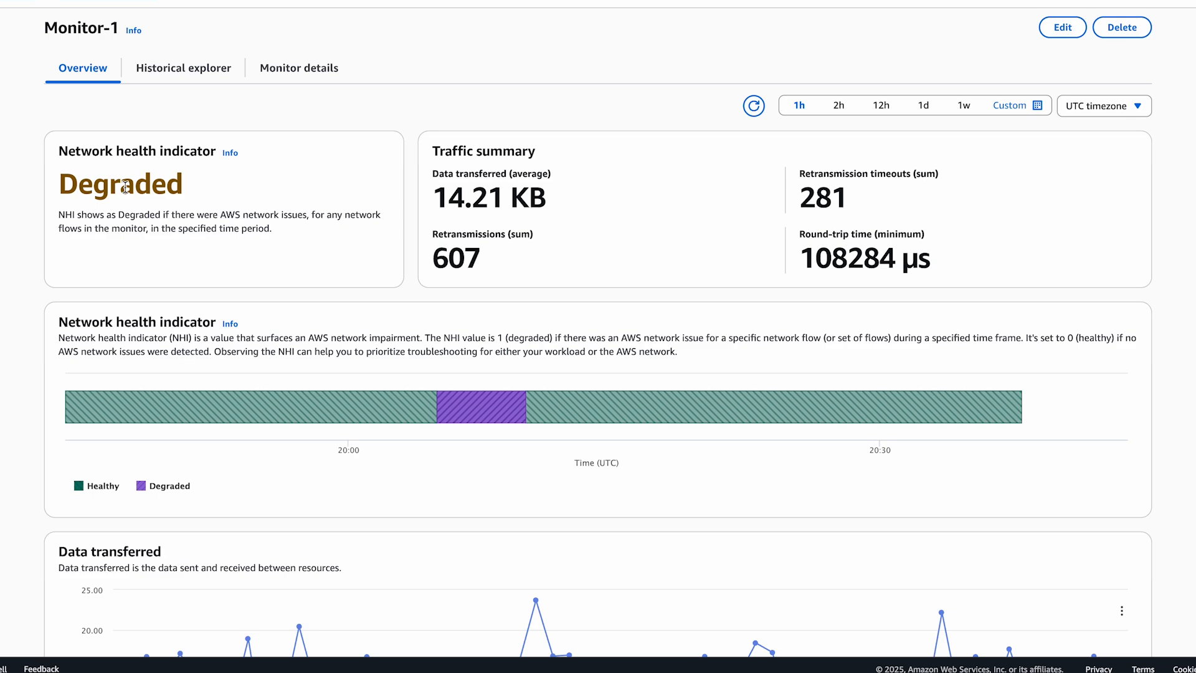
pyautogui.moveTo(236, 280)
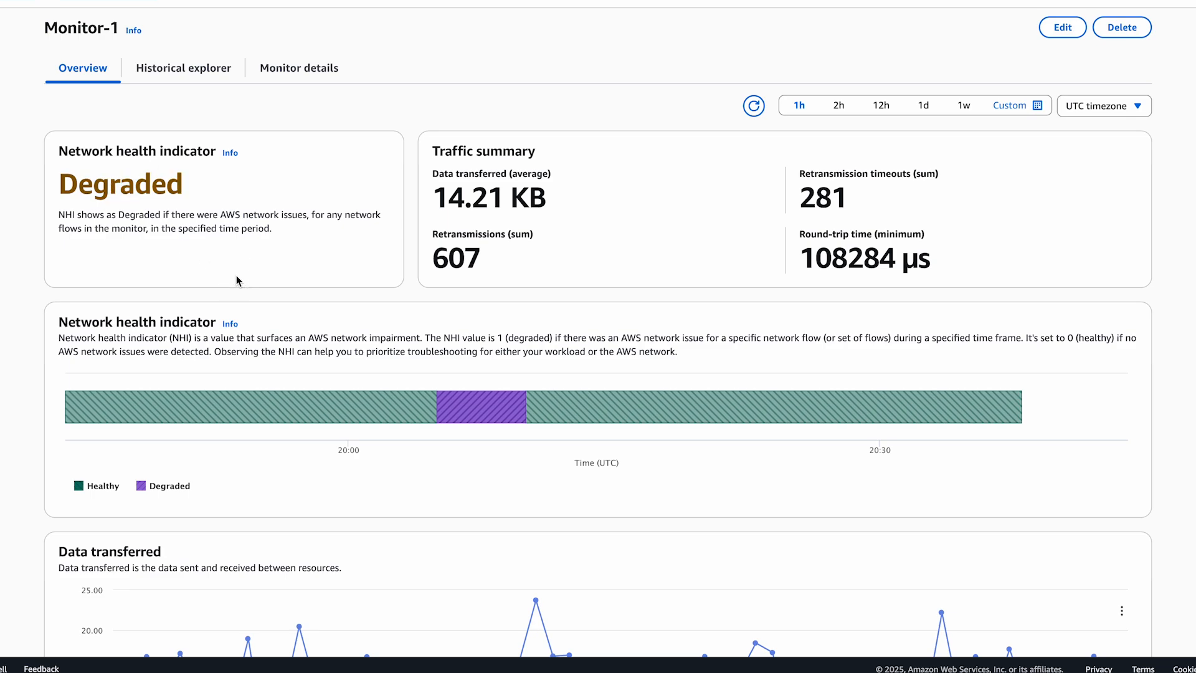
pyautogui.moveTo(481, 406)
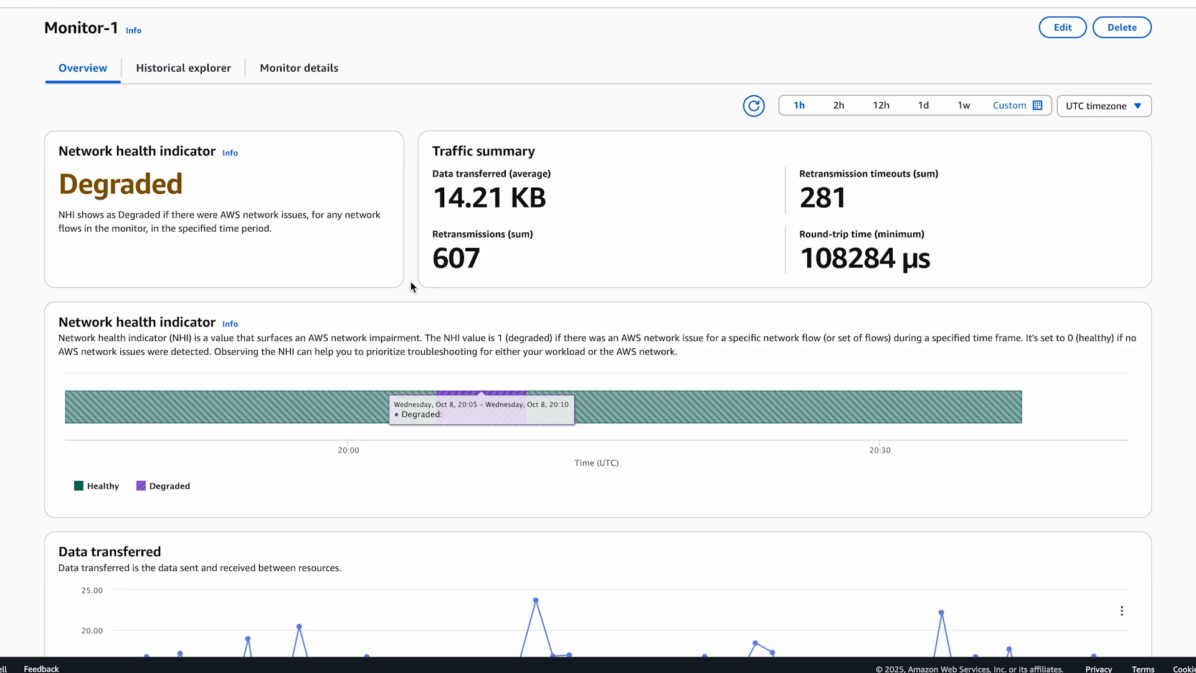
pyautogui.moveTo(410, 287)
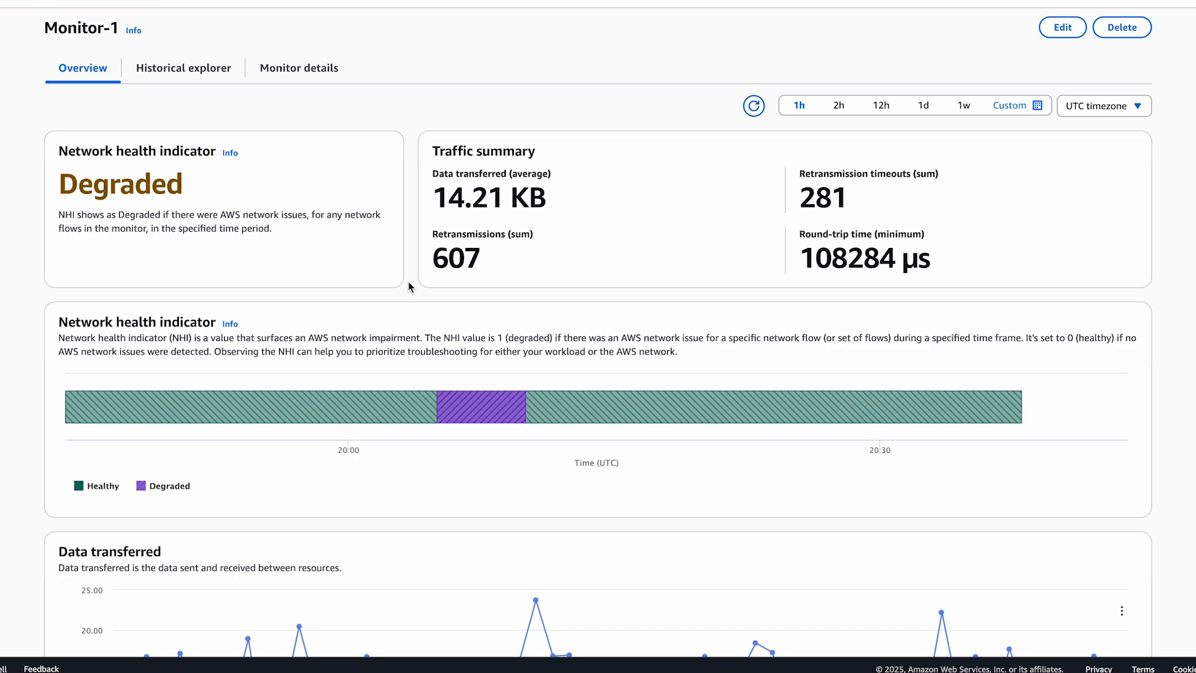
pyautogui.moveTo(136, 104)
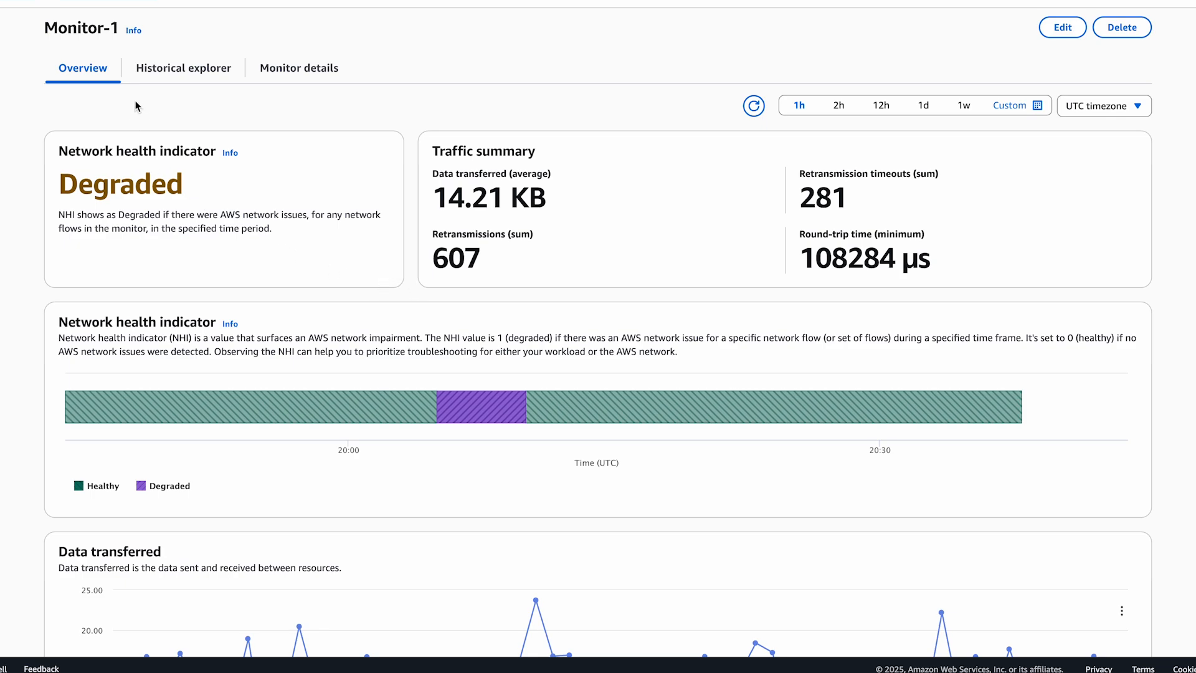
# Step: Review Monitor-1's Historical explorer flow tables and their network path to us-east-1
pyautogui.click(184, 68)
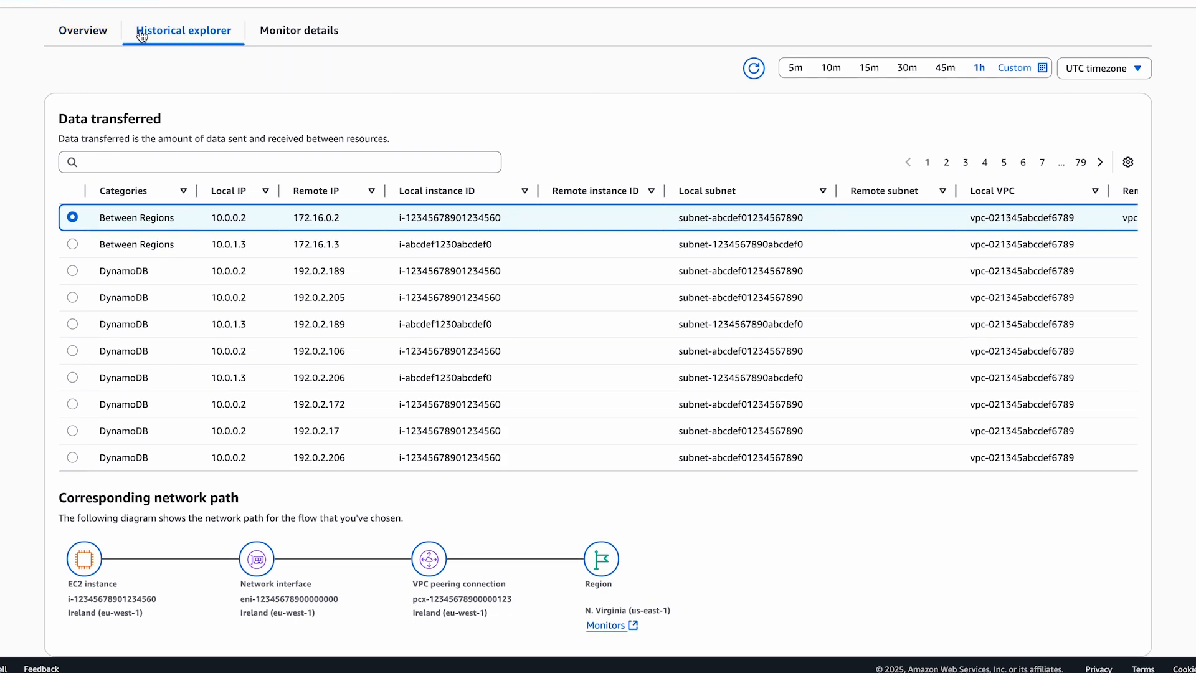
pyautogui.scroll(-3)
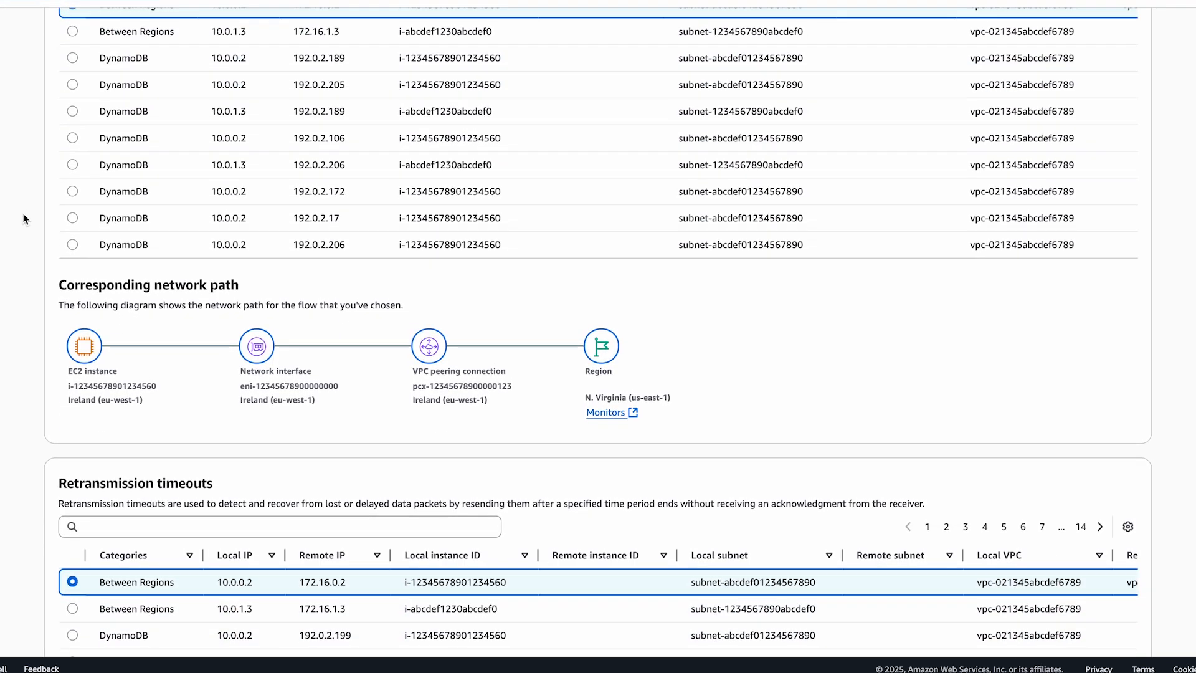
pyautogui.scroll(-3)
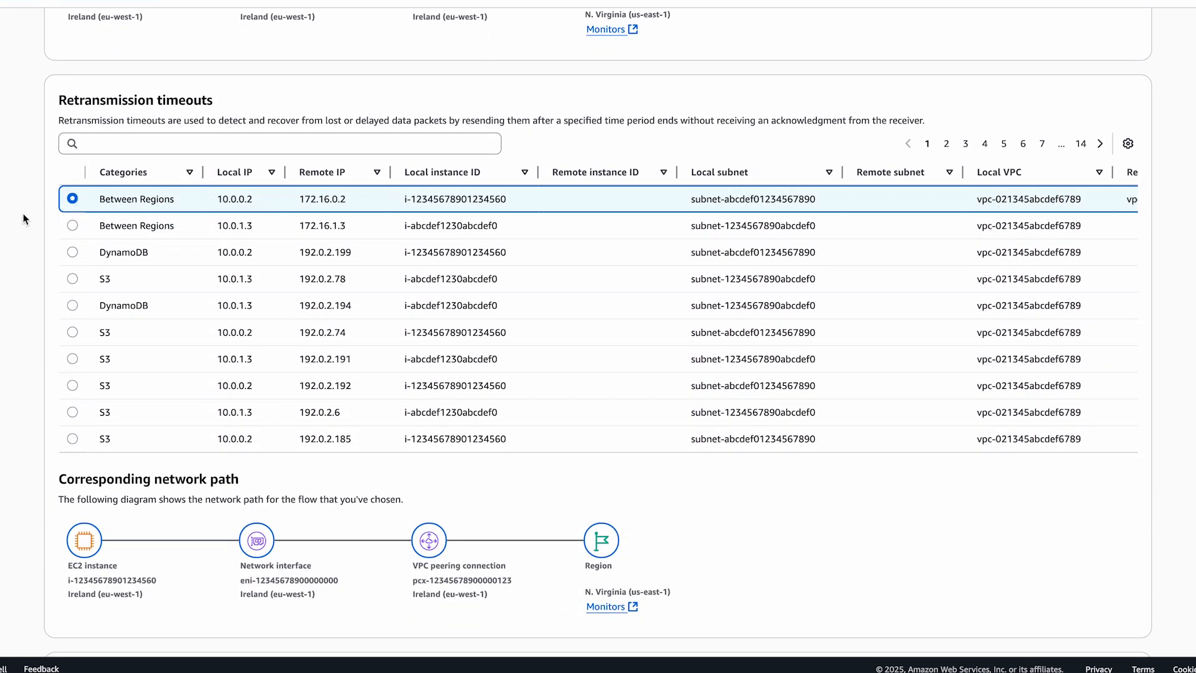
pyautogui.scroll(-3)
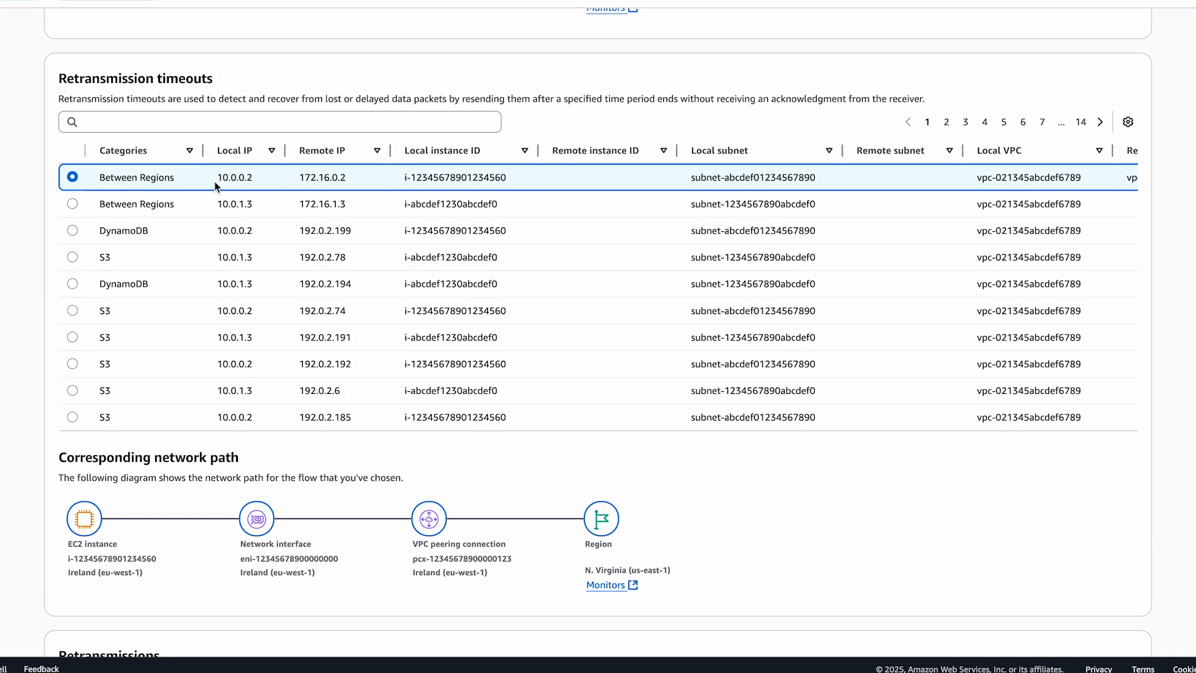
pyautogui.hscroll(3)
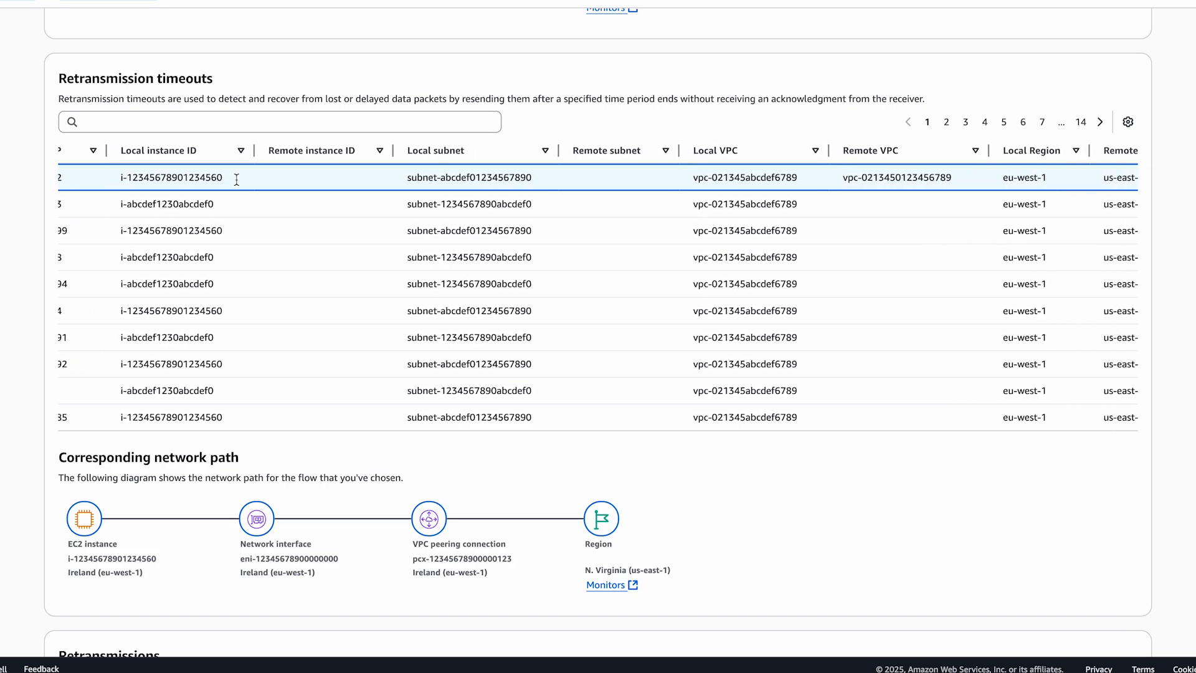
pyautogui.hscroll(3)
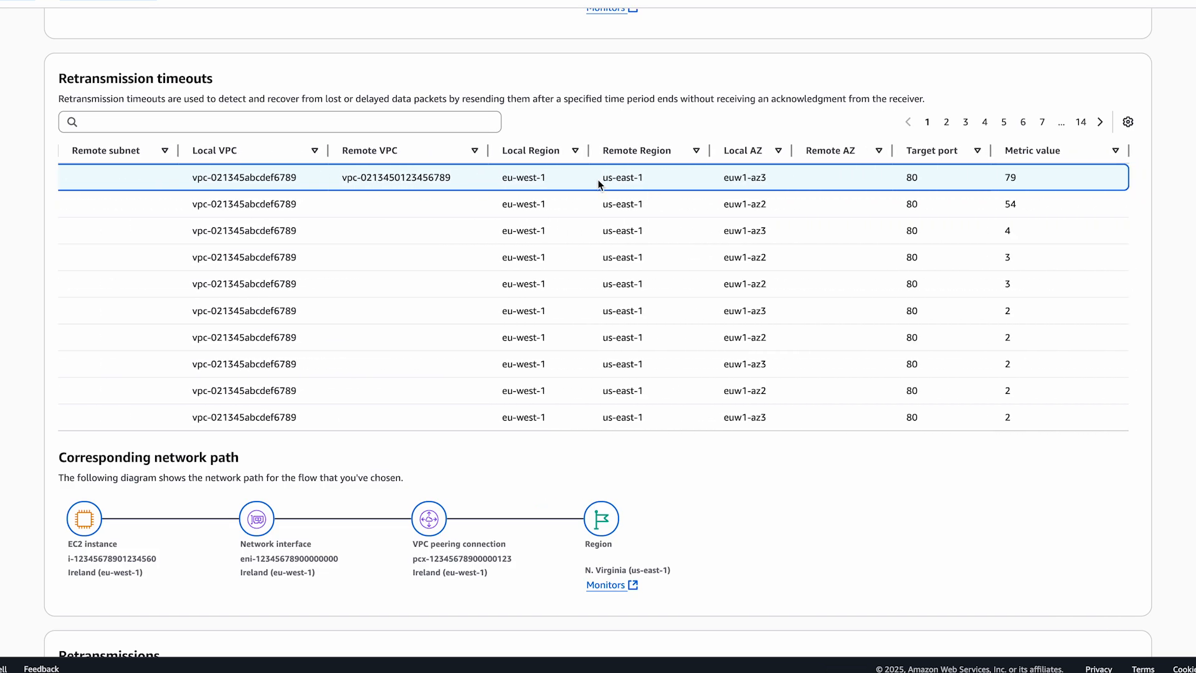
pyautogui.moveTo(652, 182)
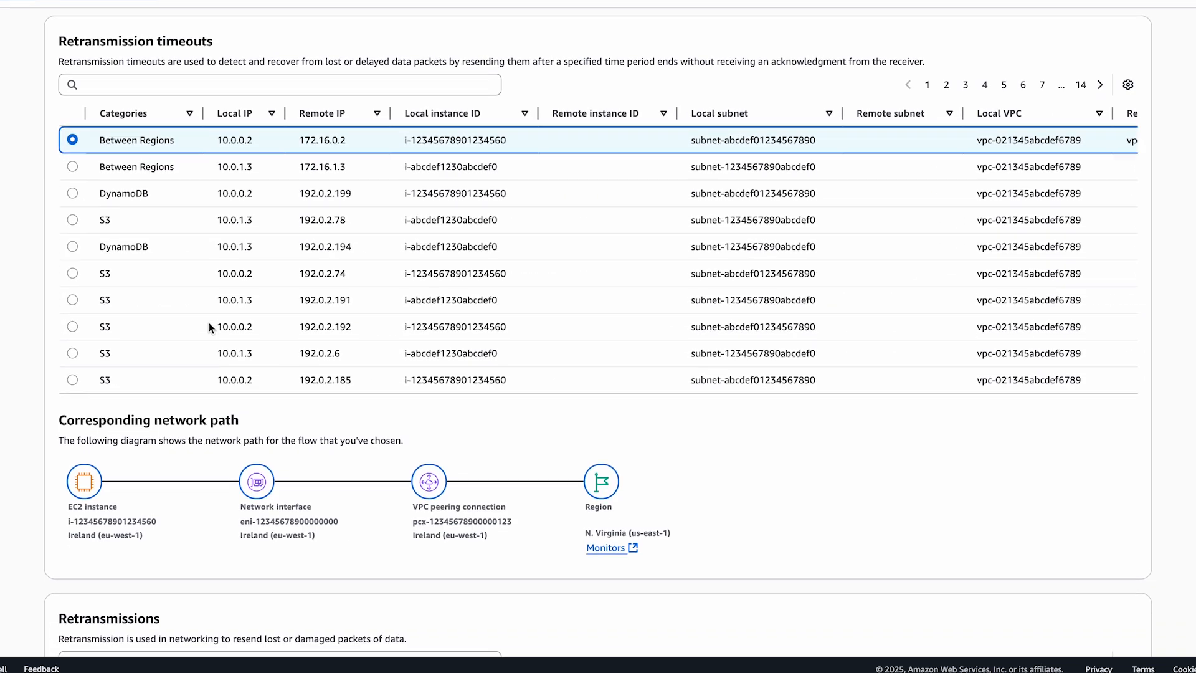
pyautogui.scroll(-3)
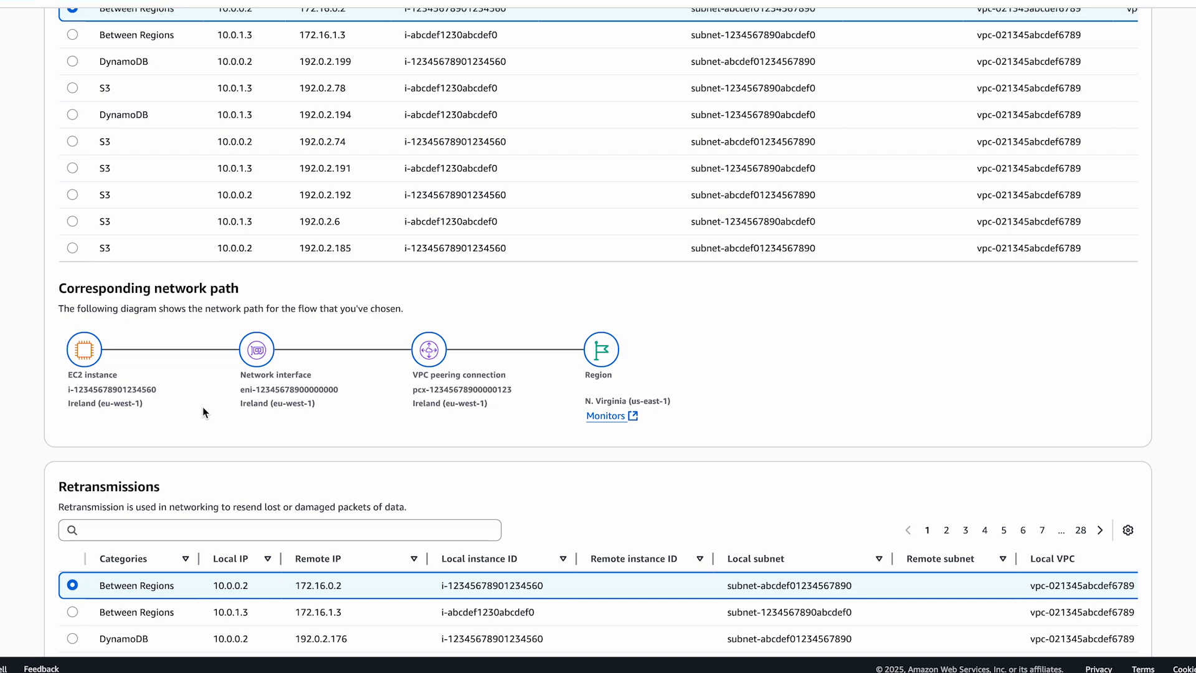
pyautogui.moveTo(476, 424)
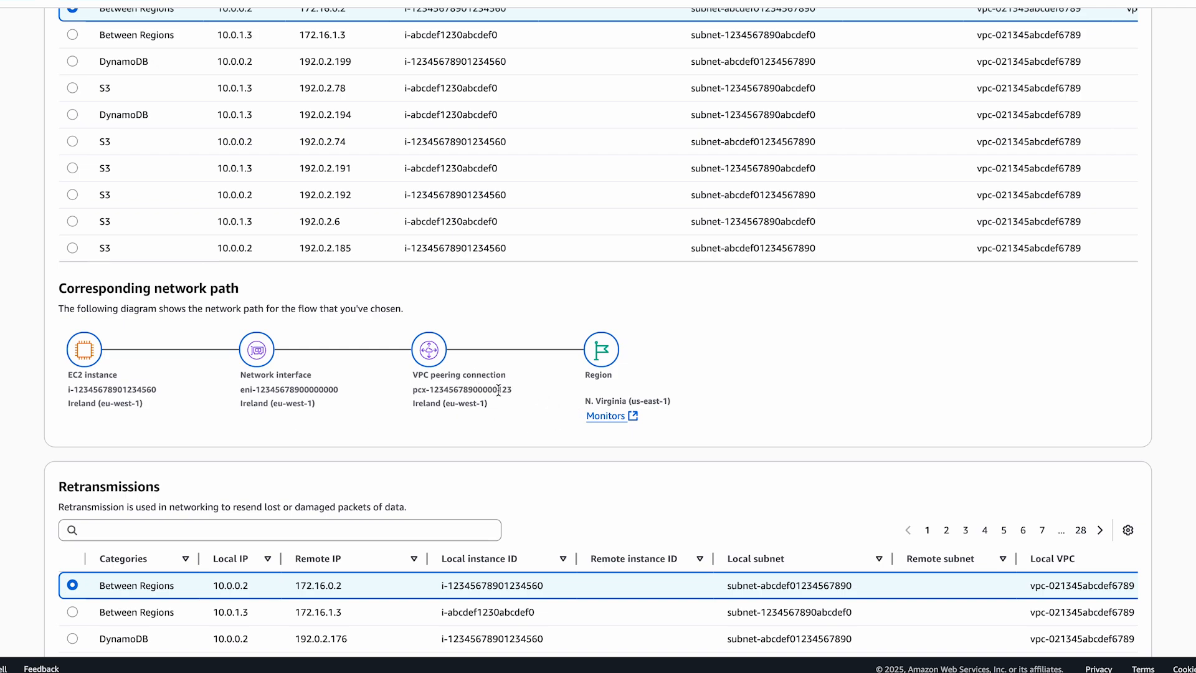
pyautogui.moveTo(574, 406)
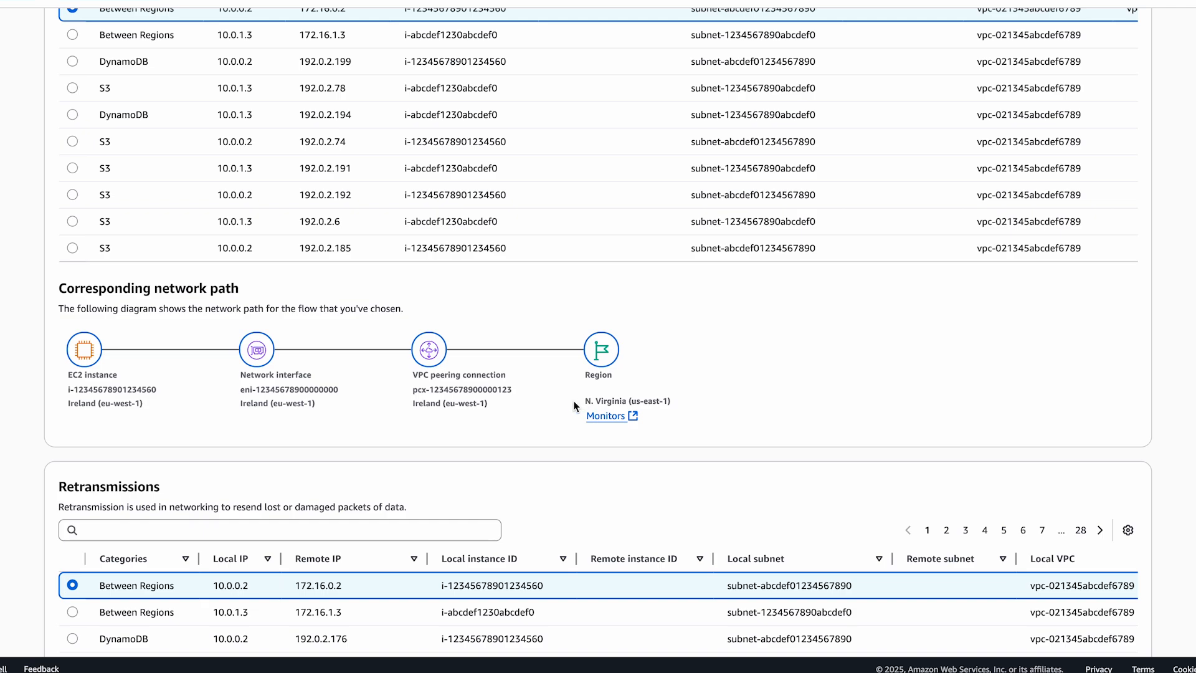
pyautogui.moveTo(704, 403)
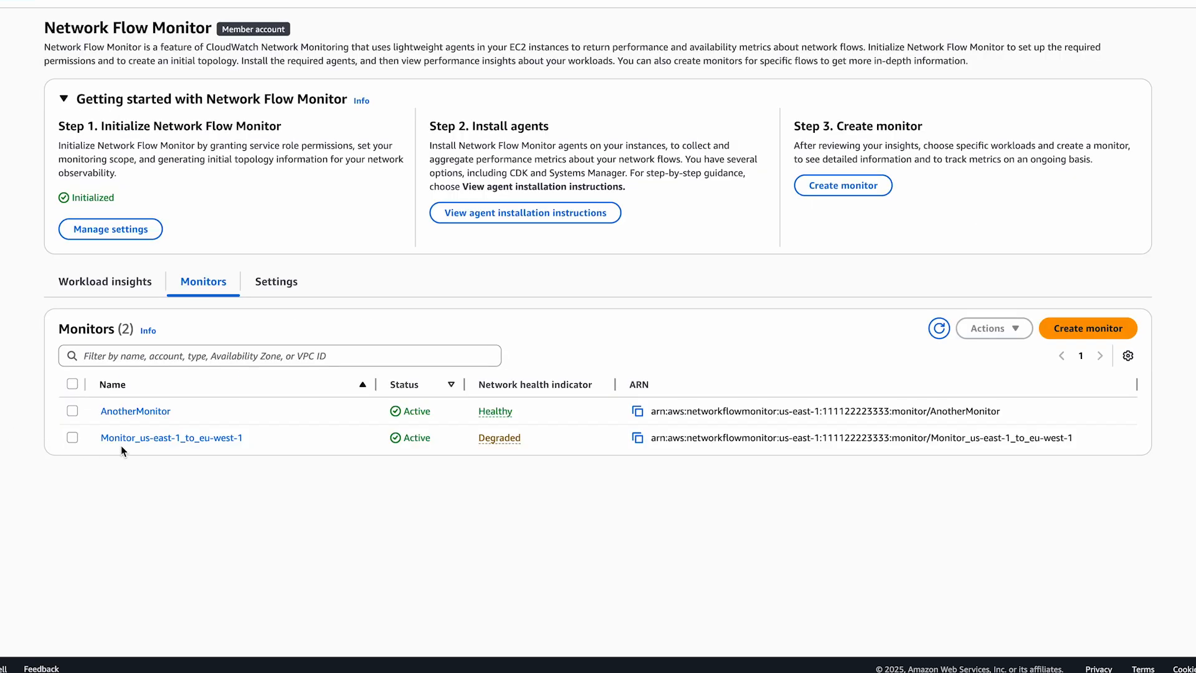
# Step: Open Monitor_us-east-1_to_eu-west-1's overview showing Degraded health, 29 timeouts and 169 retransmissions
pyautogui.click(172, 437)
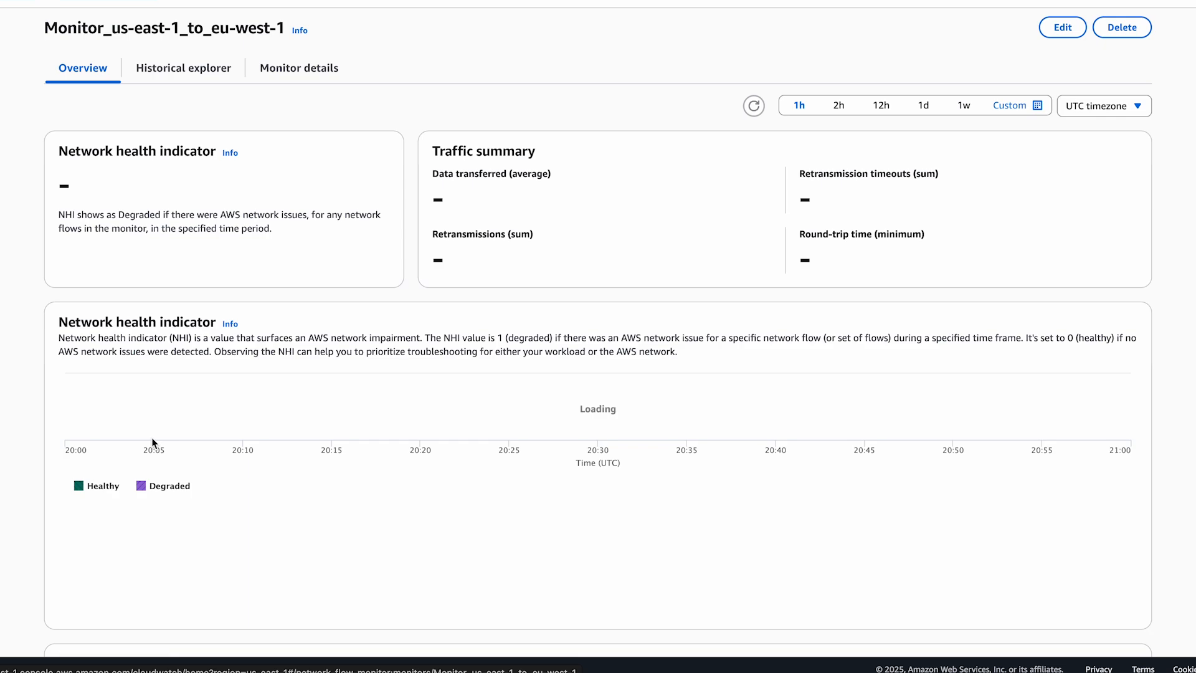
pyautogui.click(753, 104)
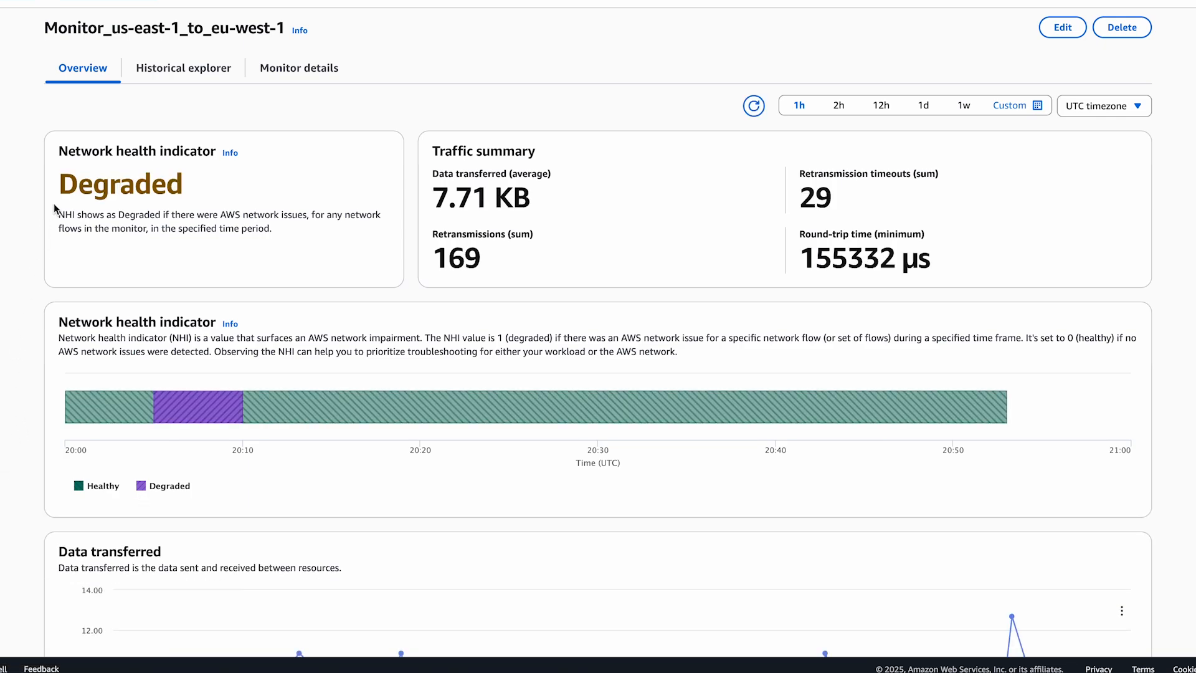
pyautogui.moveTo(14, 252)
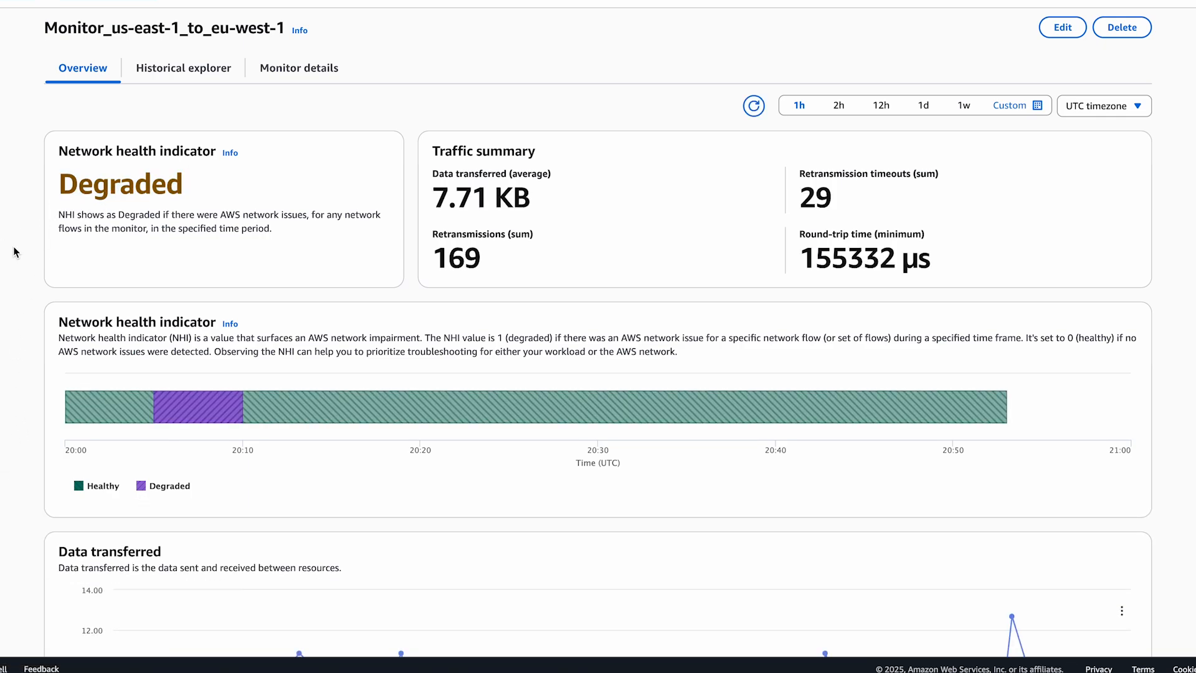